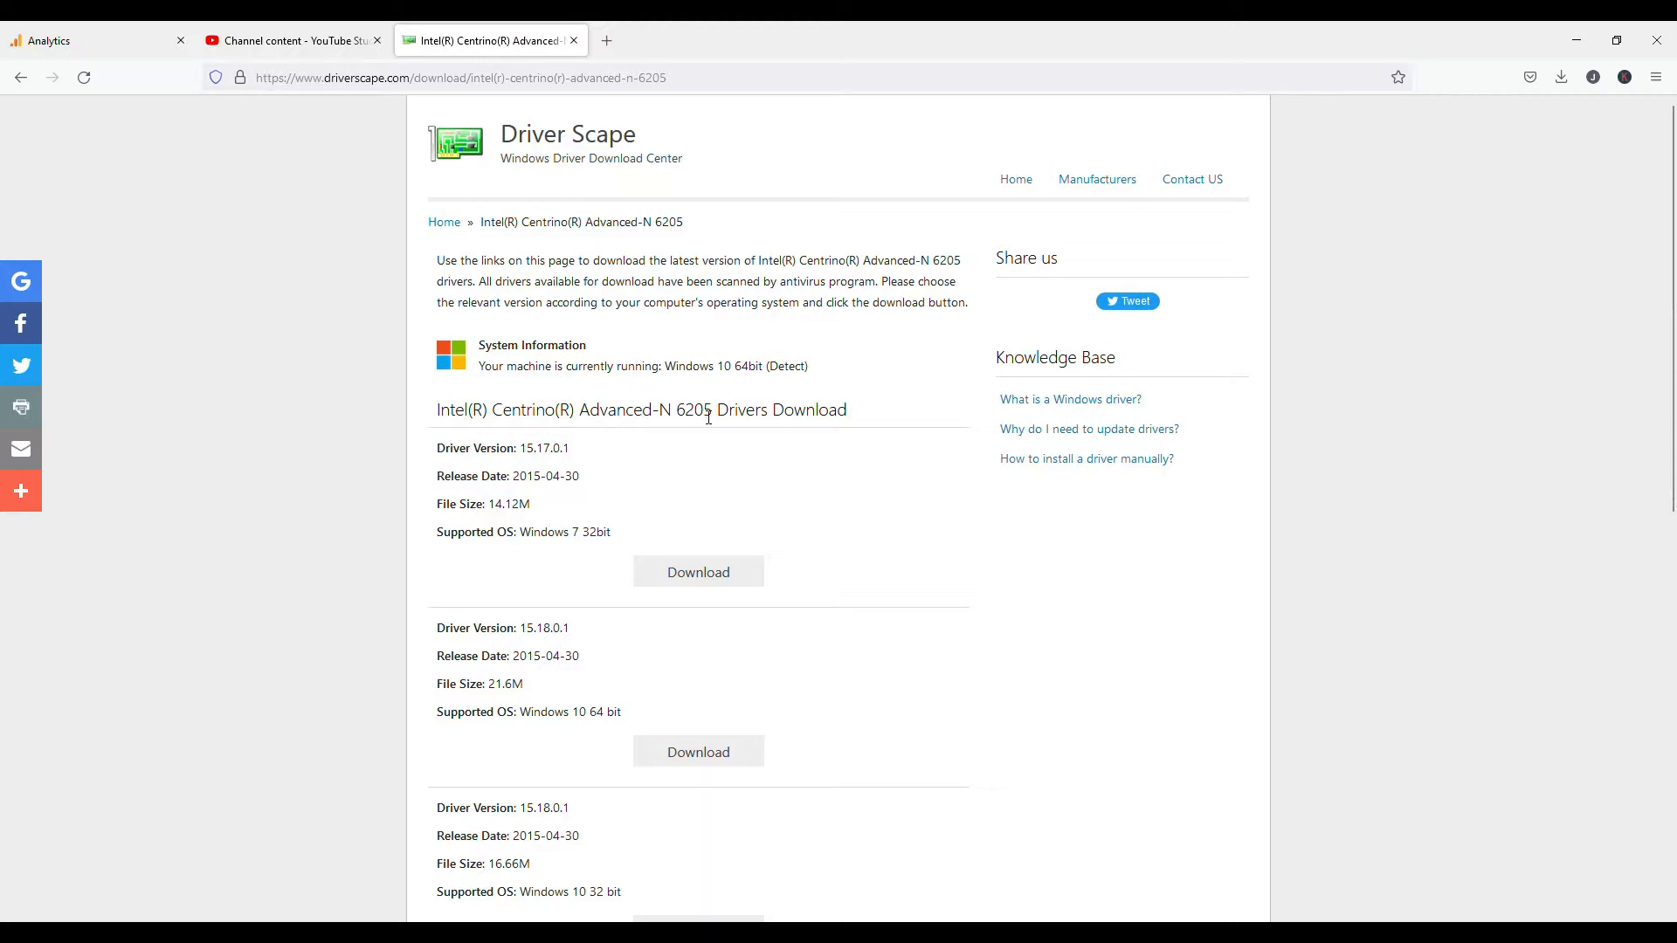
pyautogui.moveTo(734, 512)
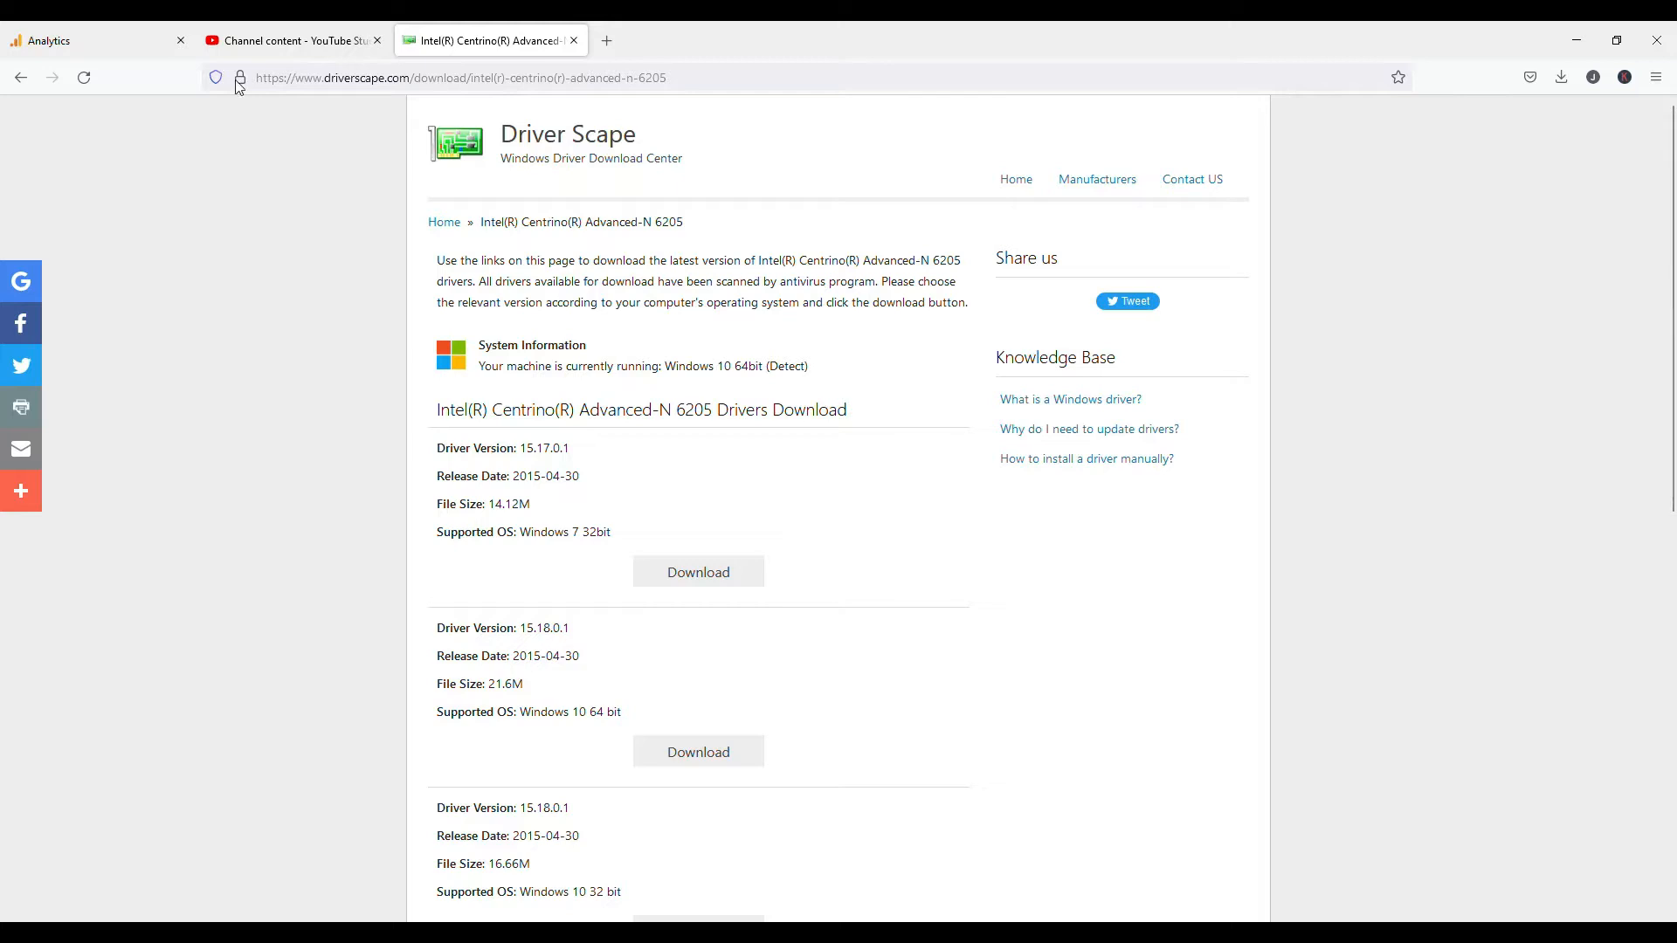
pyautogui.moveTo(475, 96)
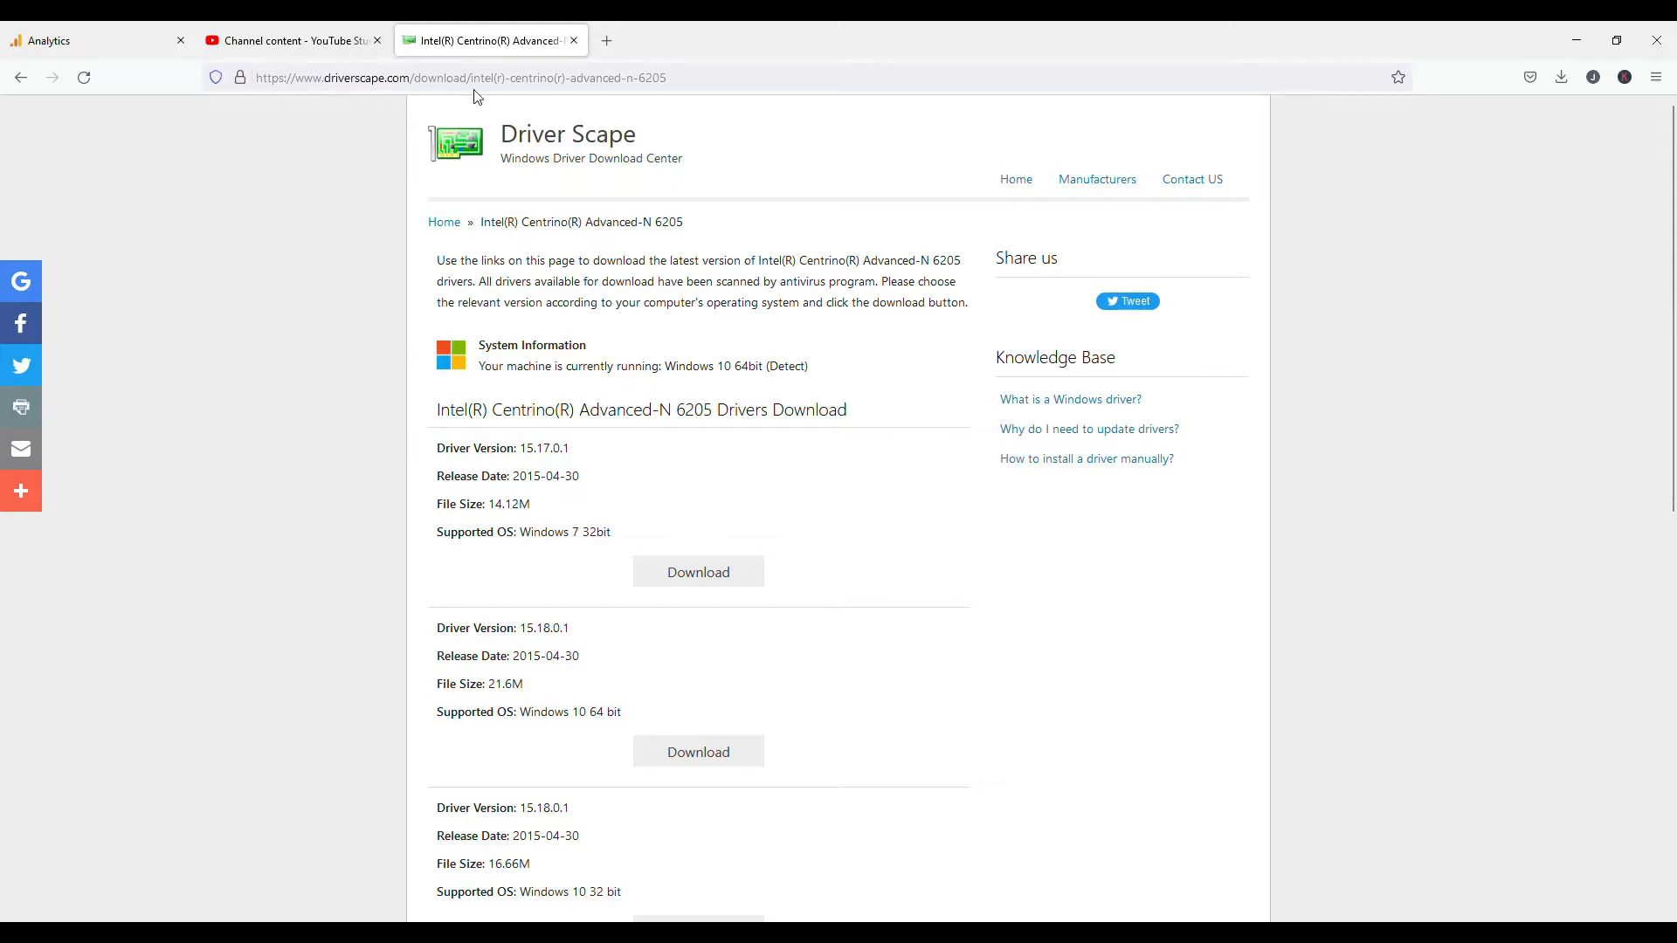
pyautogui.moveTo(540, 462)
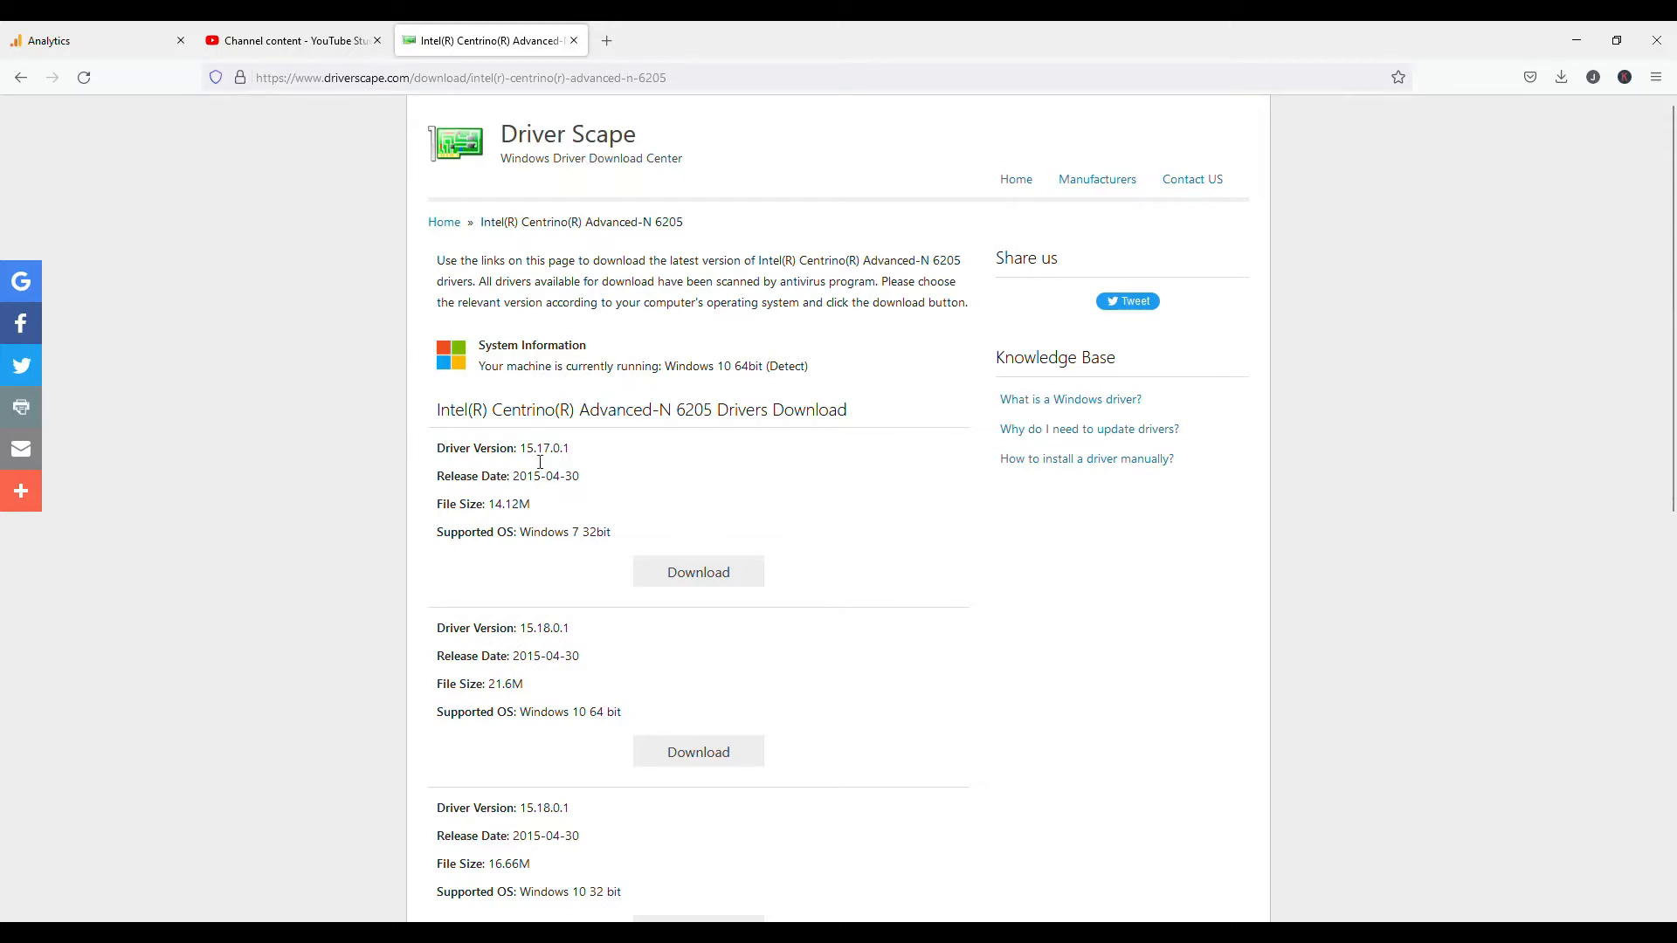
pyautogui.moveTo(893, 655)
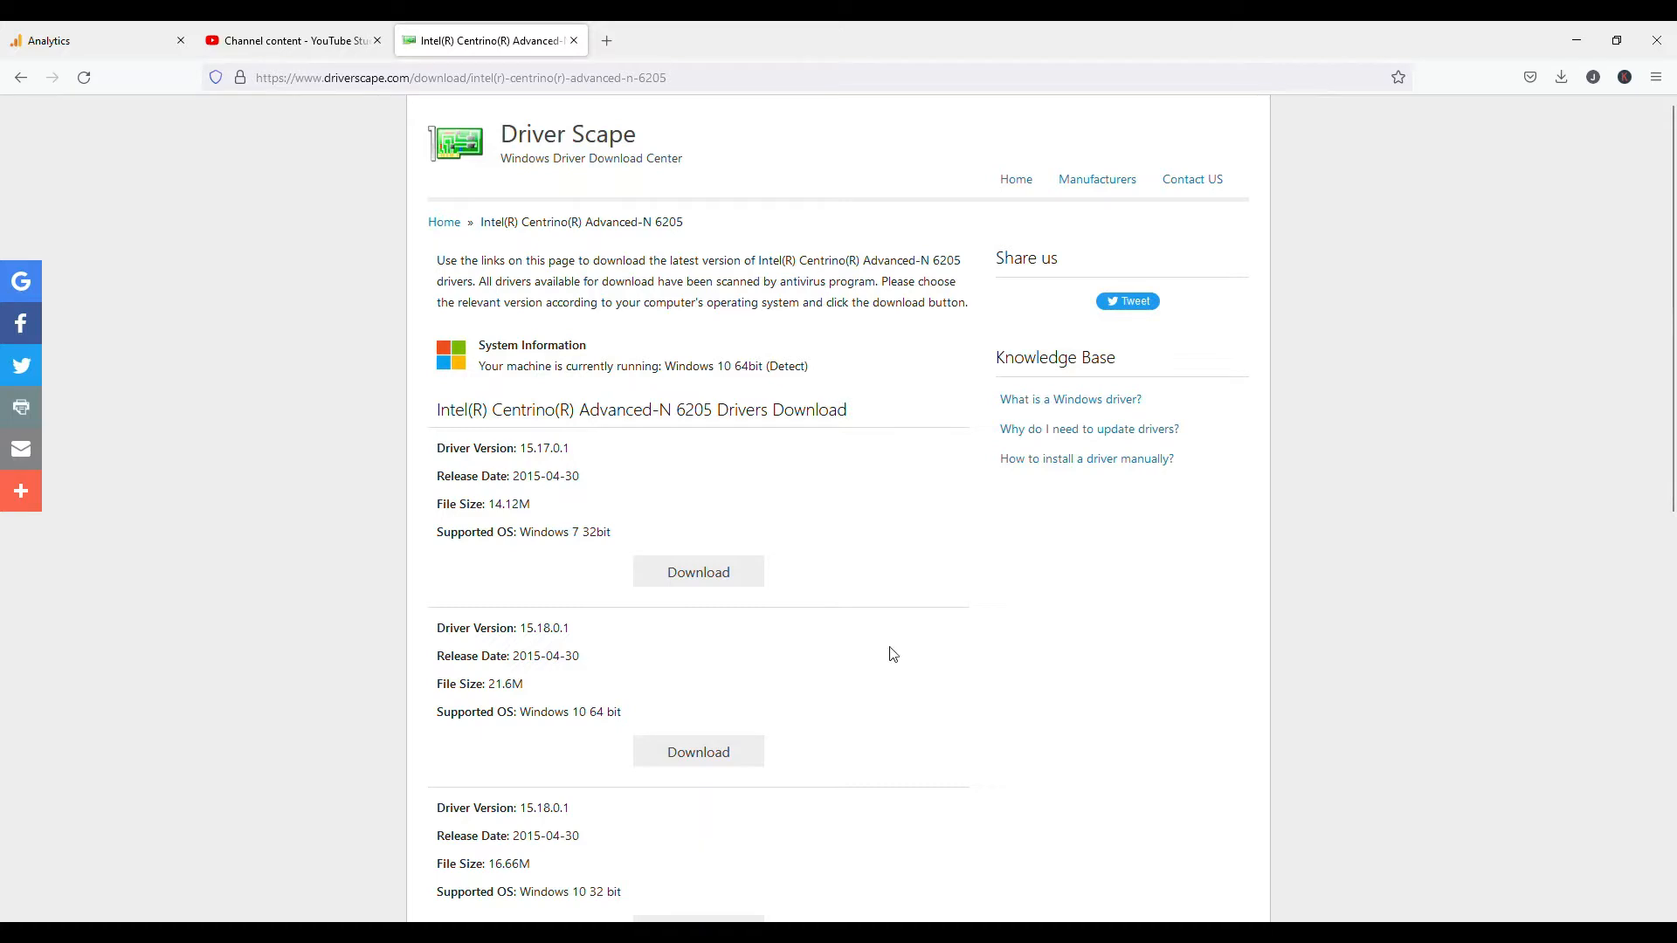
pyautogui.moveTo(856, 546)
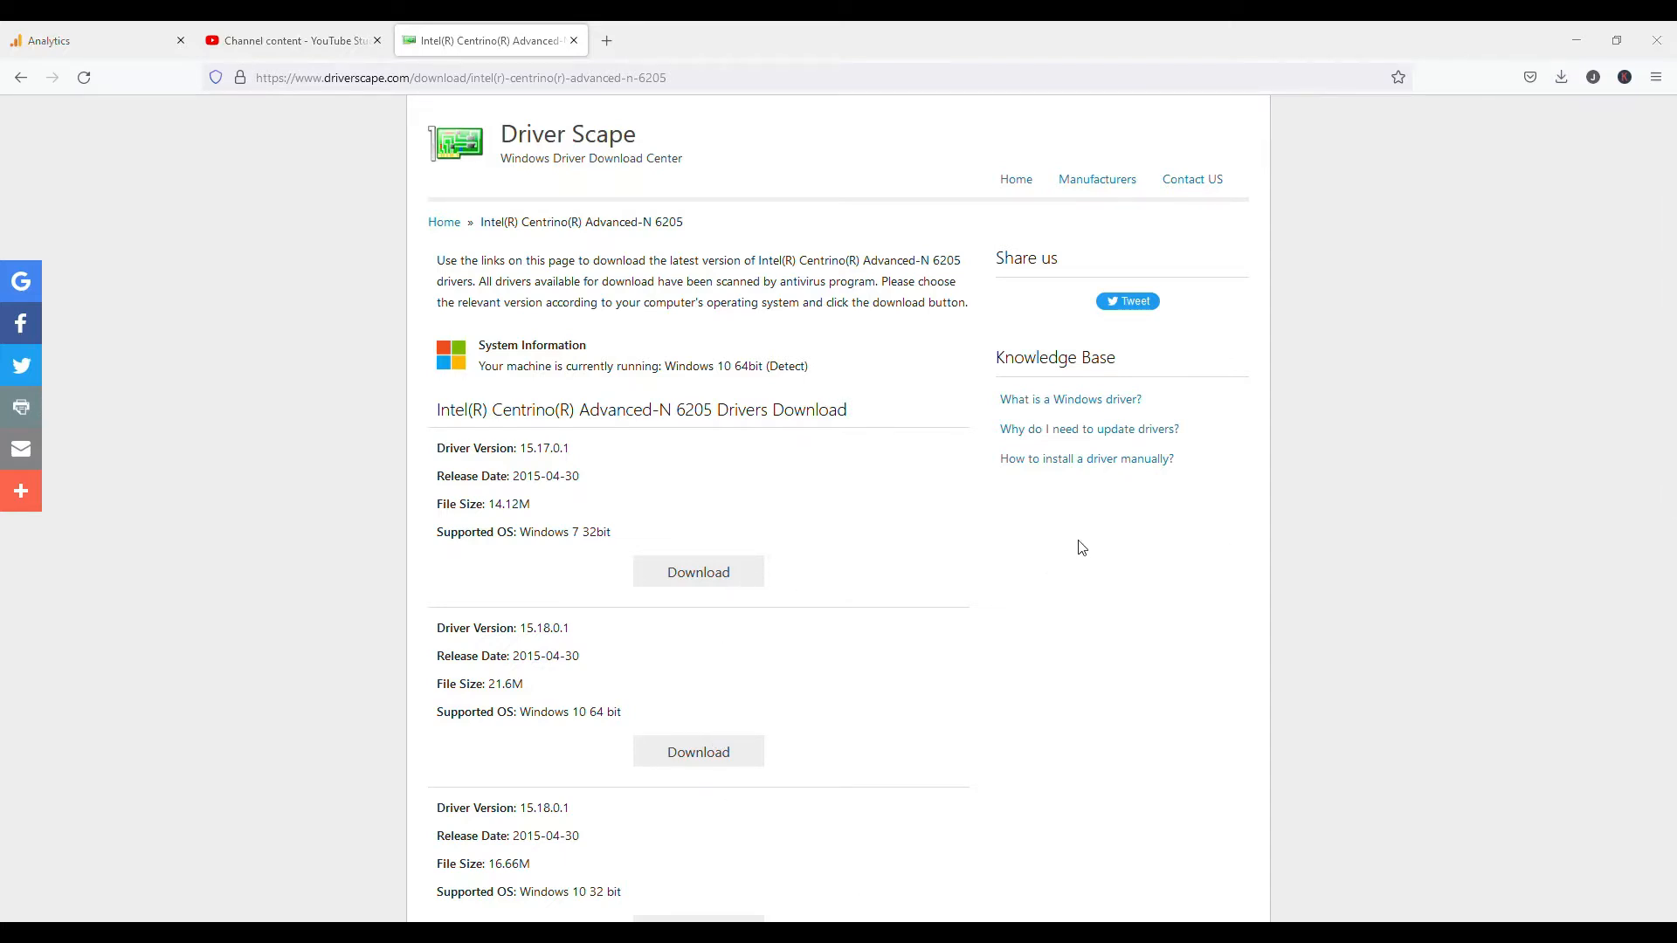
pyautogui.moveTo(840, 606)
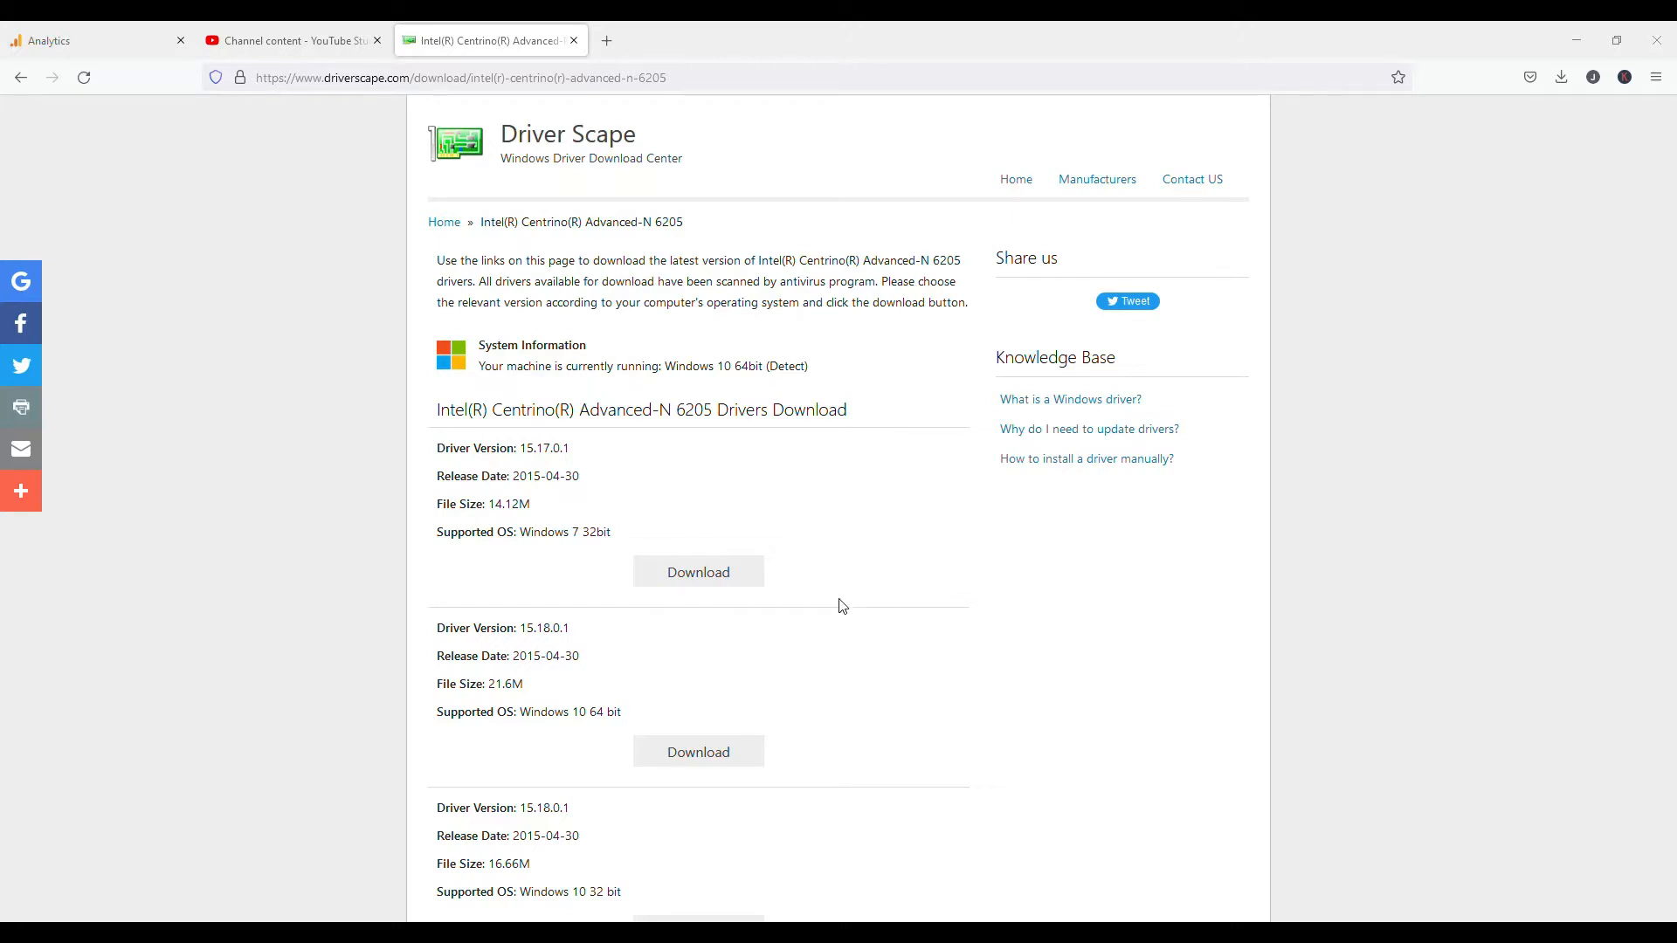
pyautogui.moveTo(853, 549)
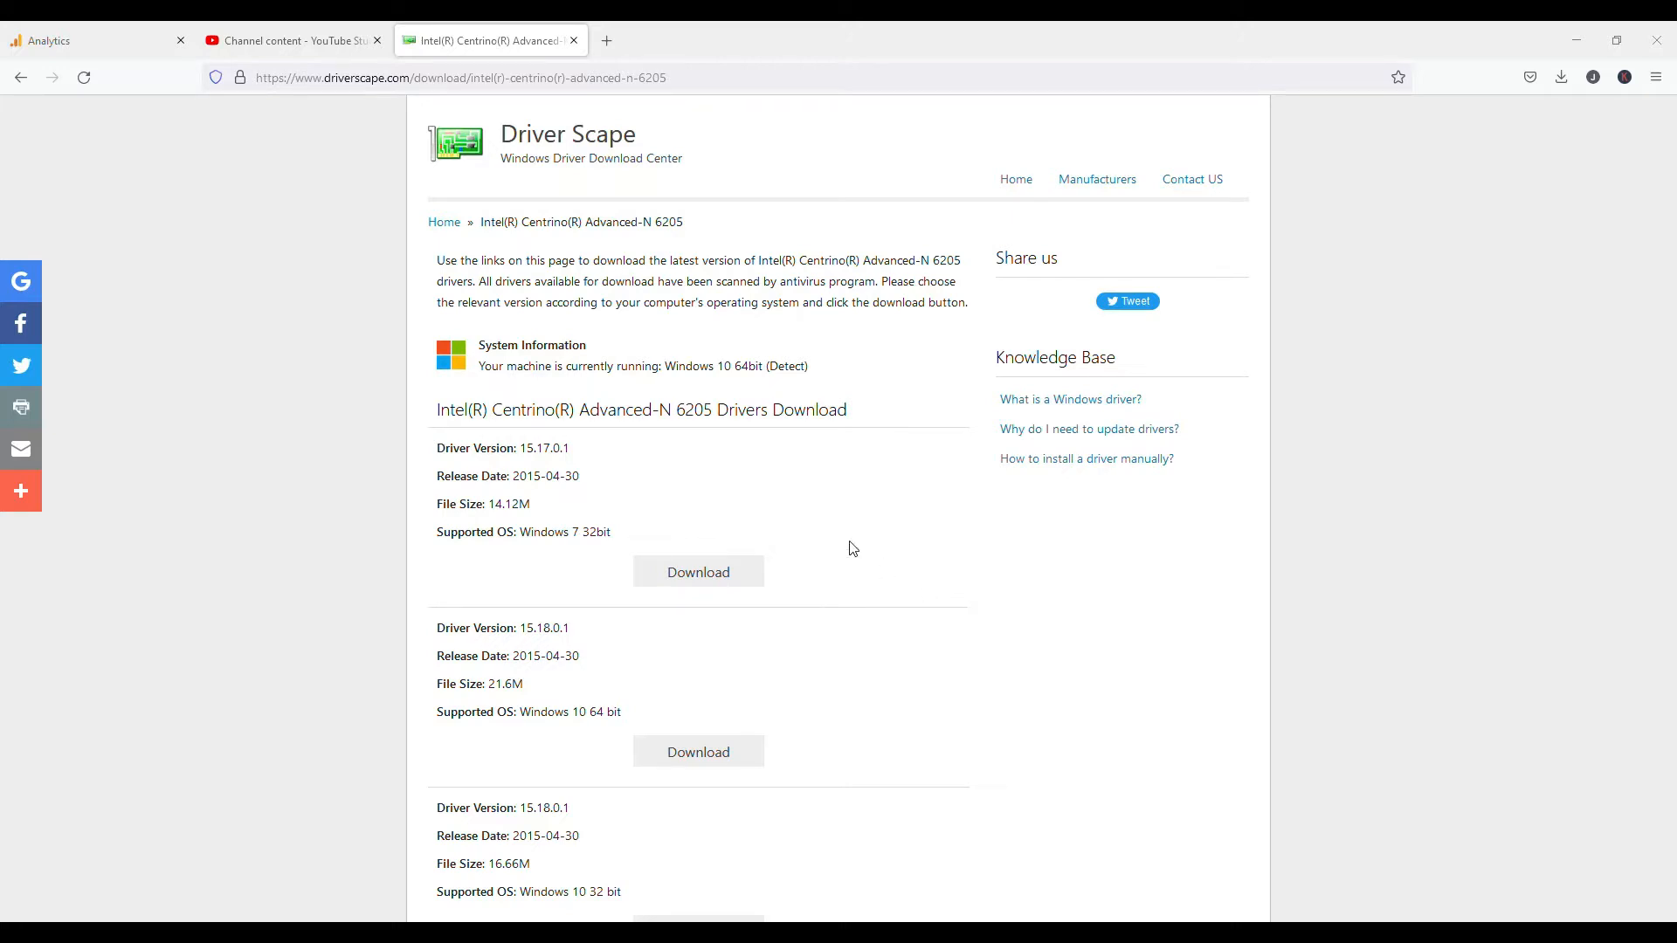
pyautogui.moveTo(956, 583)
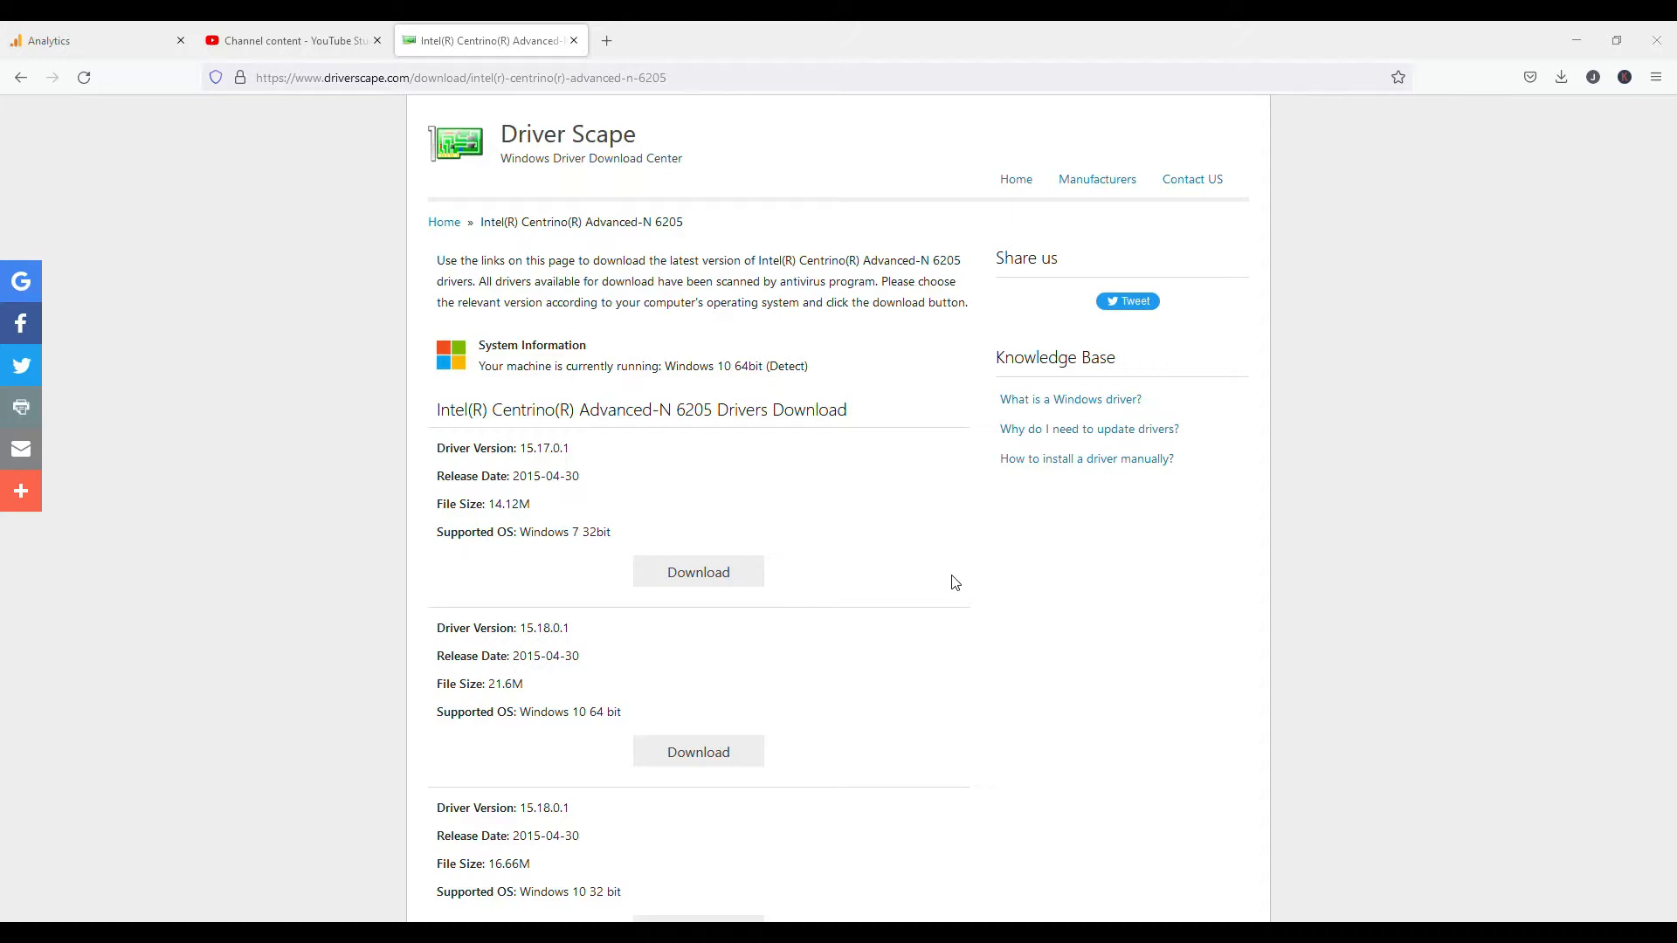
pyautogui.moveTo(950, 563)
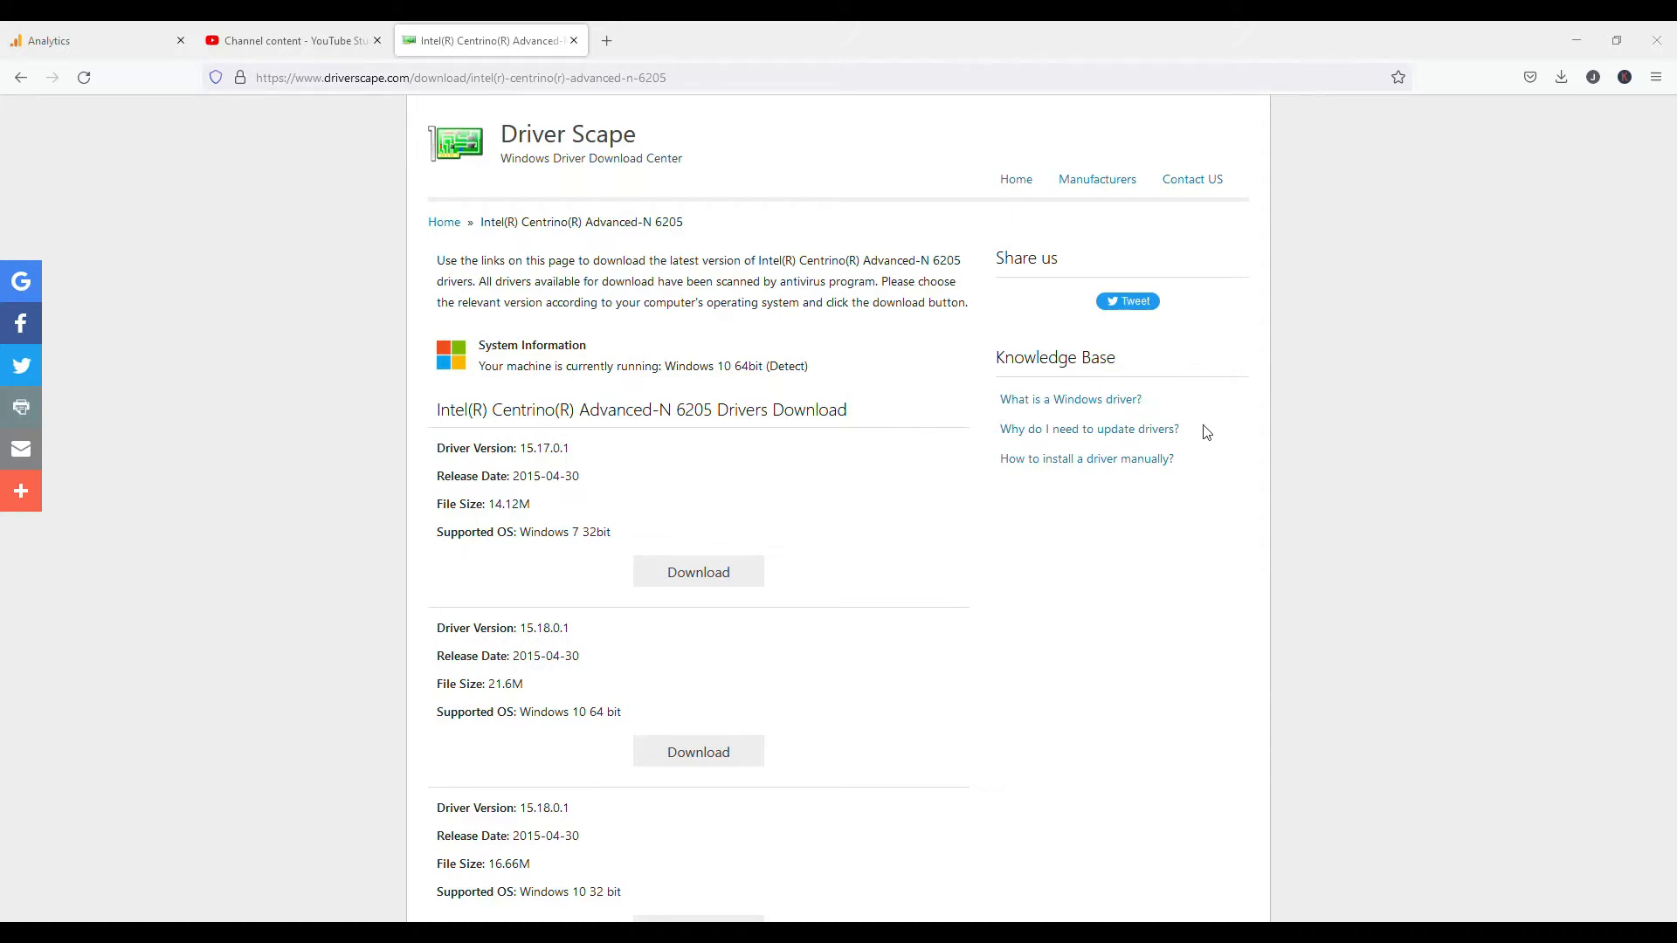
pyautogui.moveTo(1011, 550)
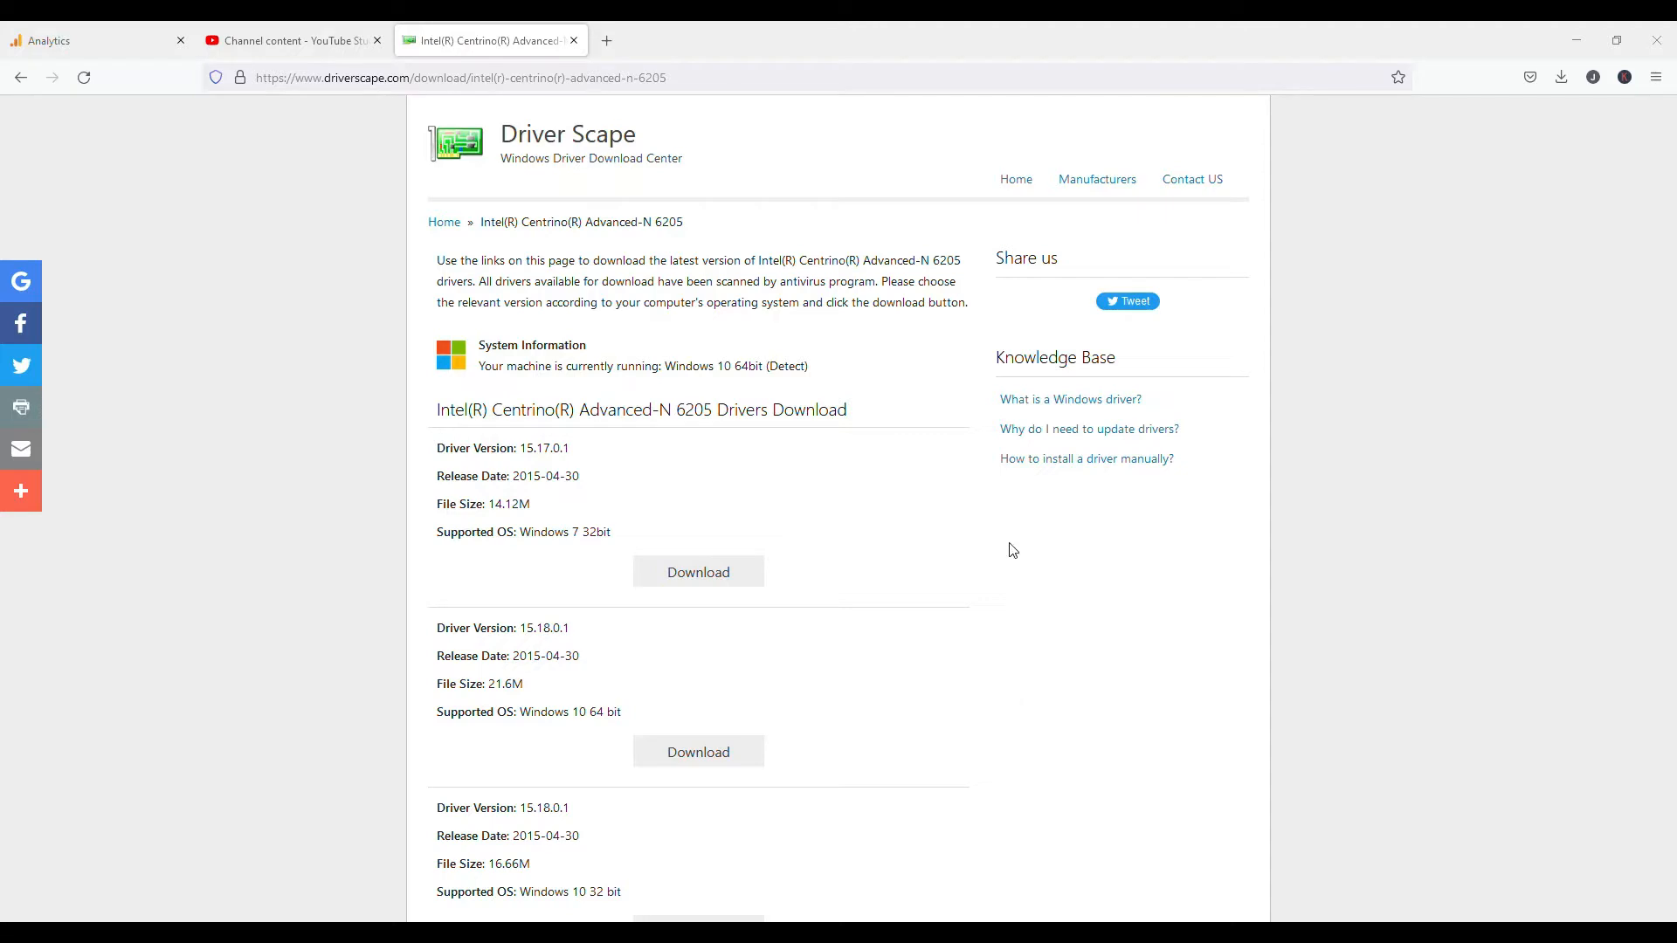
pyautogui.moveTo(996, 651)
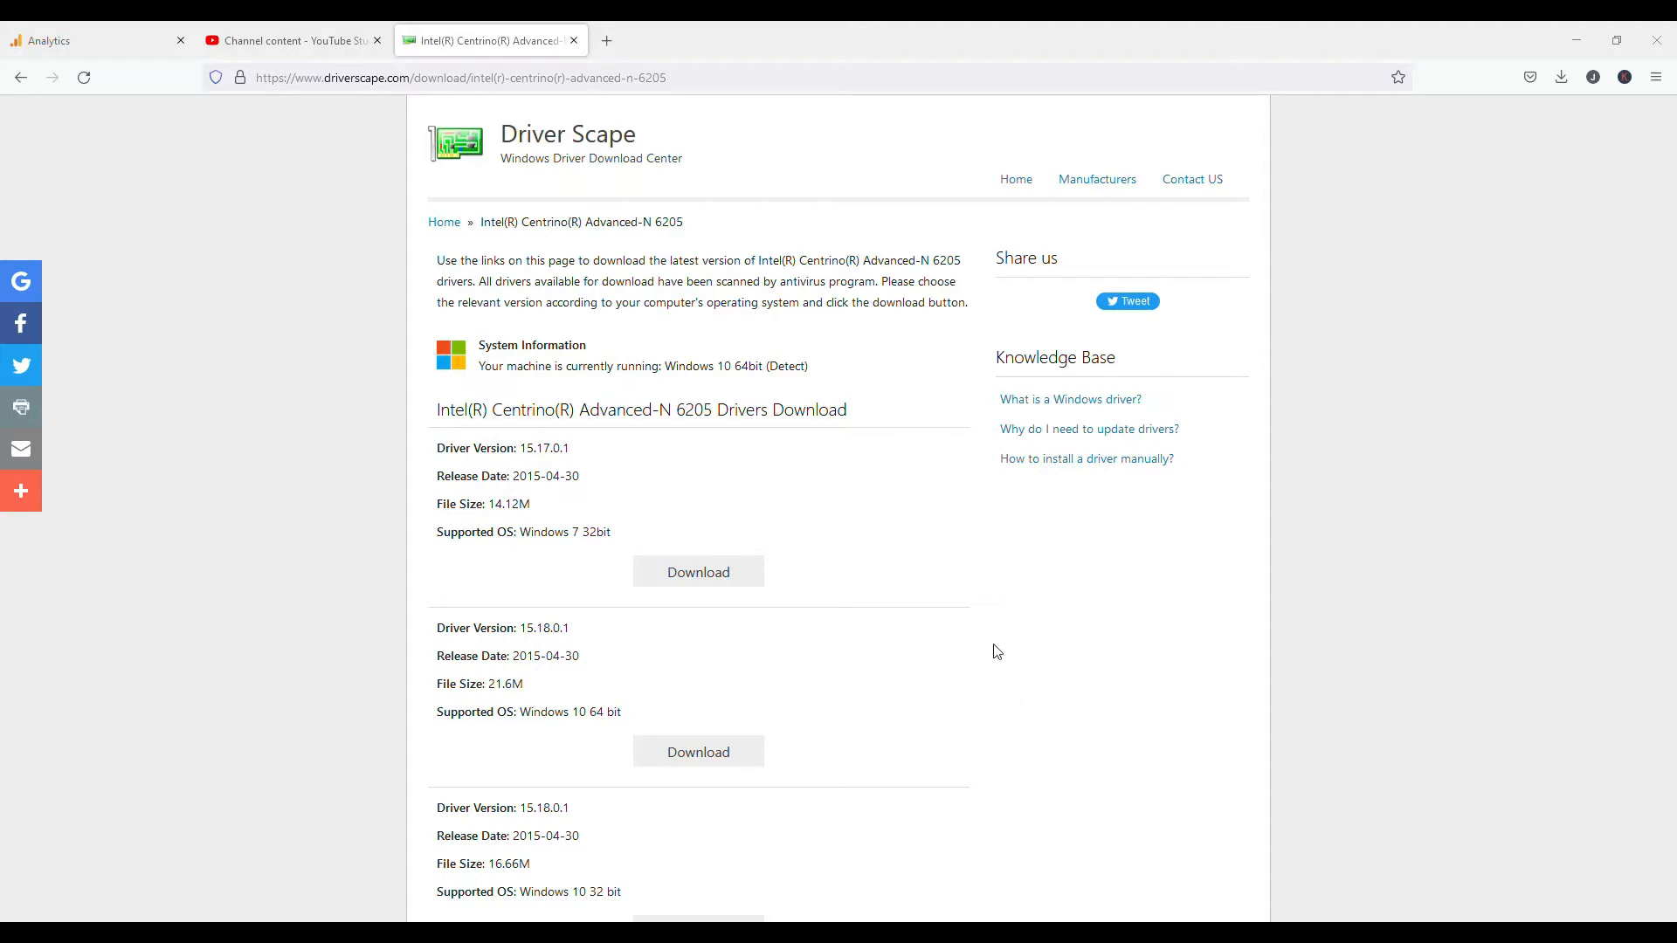
pyautogui.moveTo(947, 554)
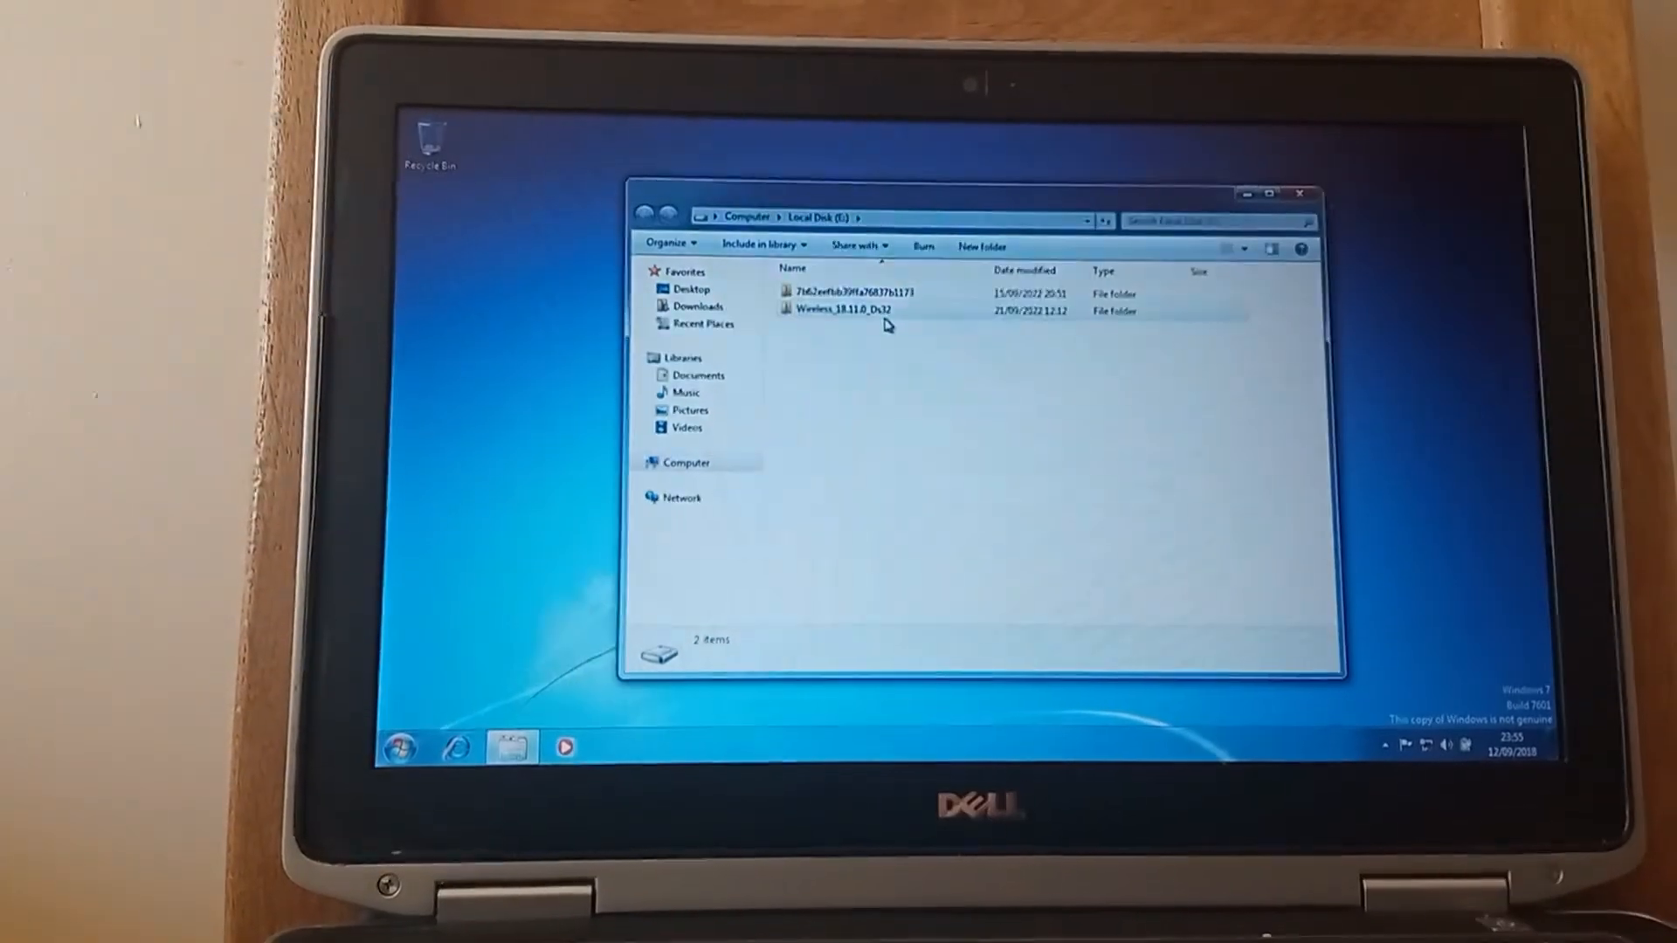
pyautogui.moveTo(845, 309)
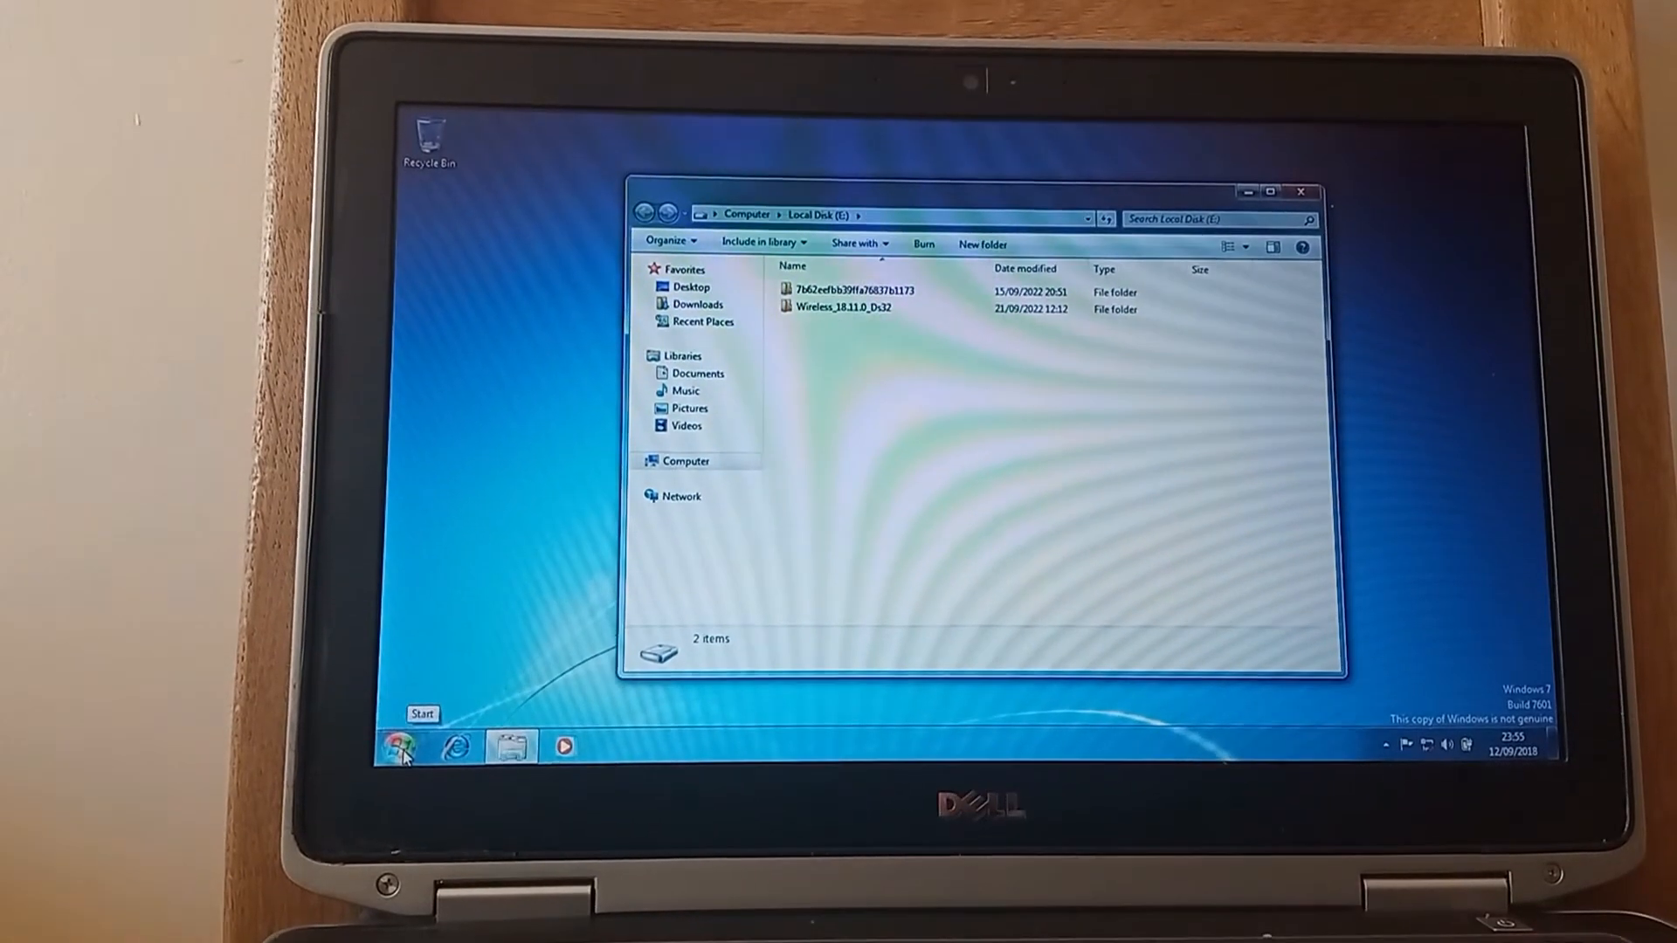
# Reach Device Manager via Start, Computer's Properties, then the Device Manager link
pyautogui.click(397, 744)
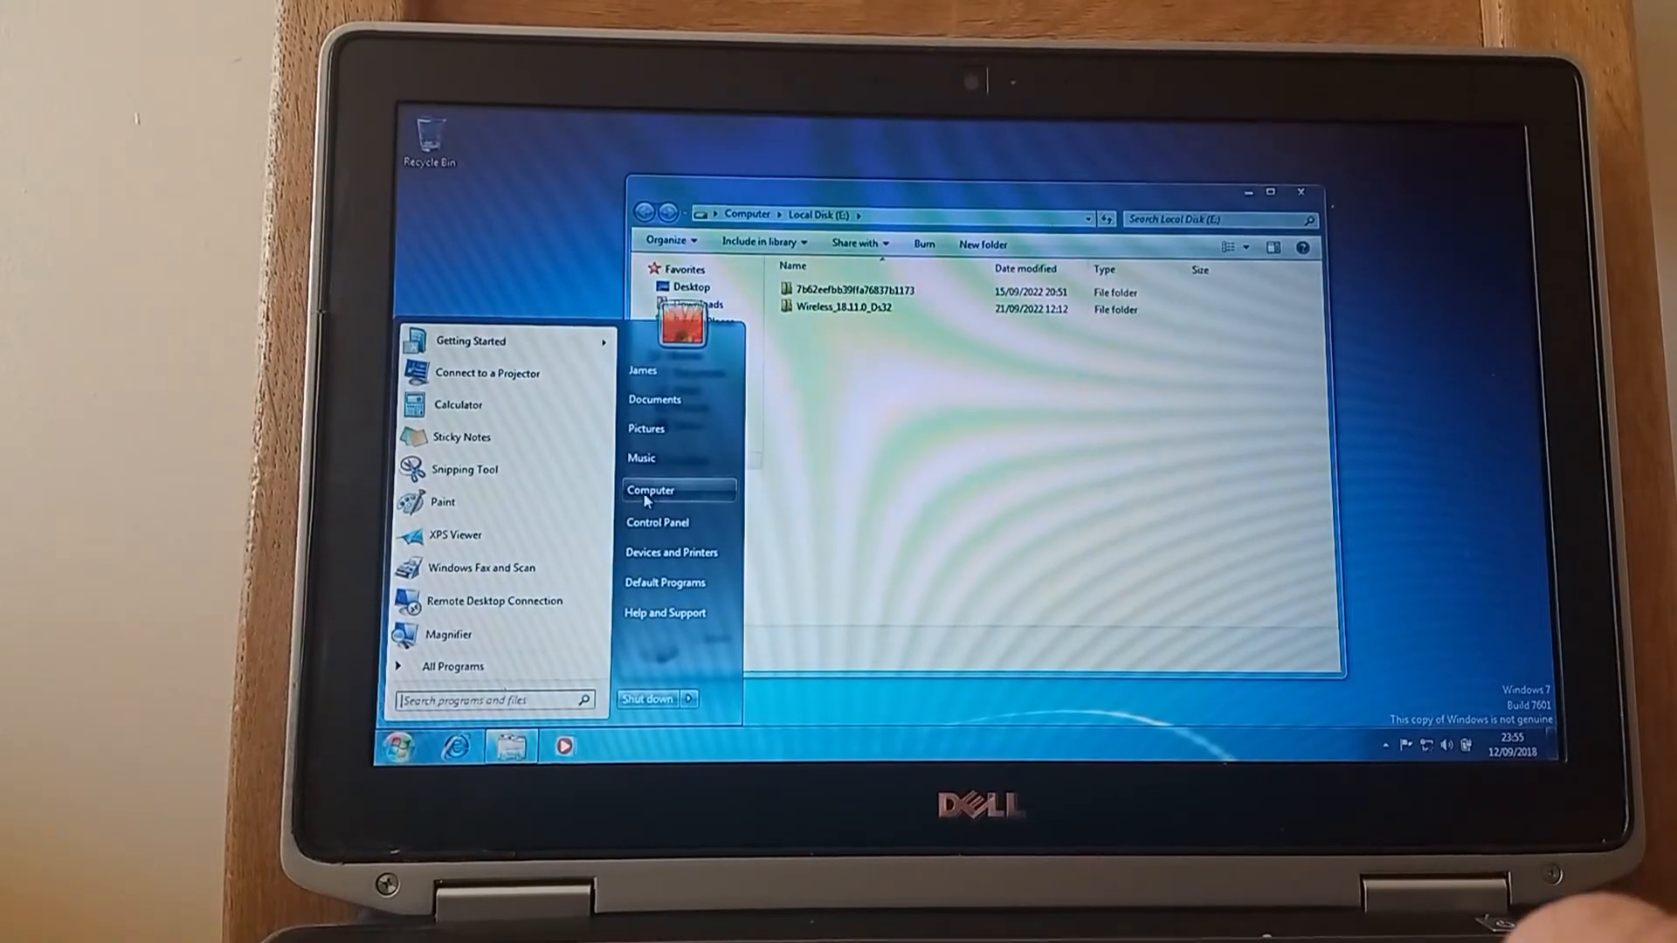
pyautogui.moveTo(650, 489)
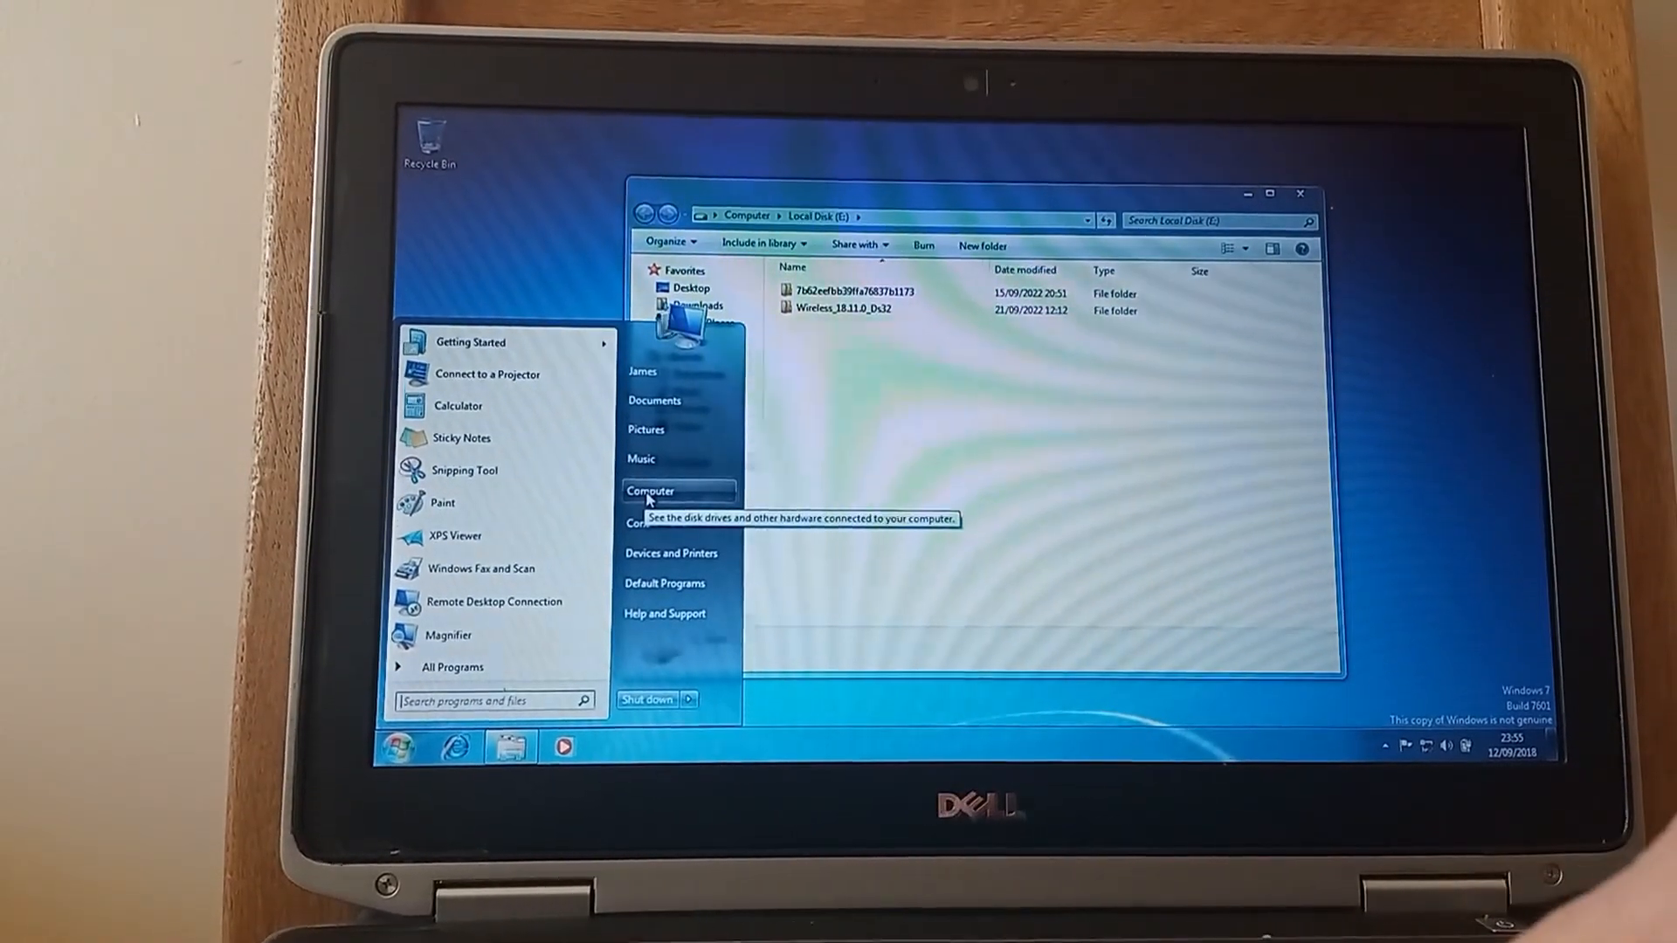
pyautogui.rightClick(650, 489)
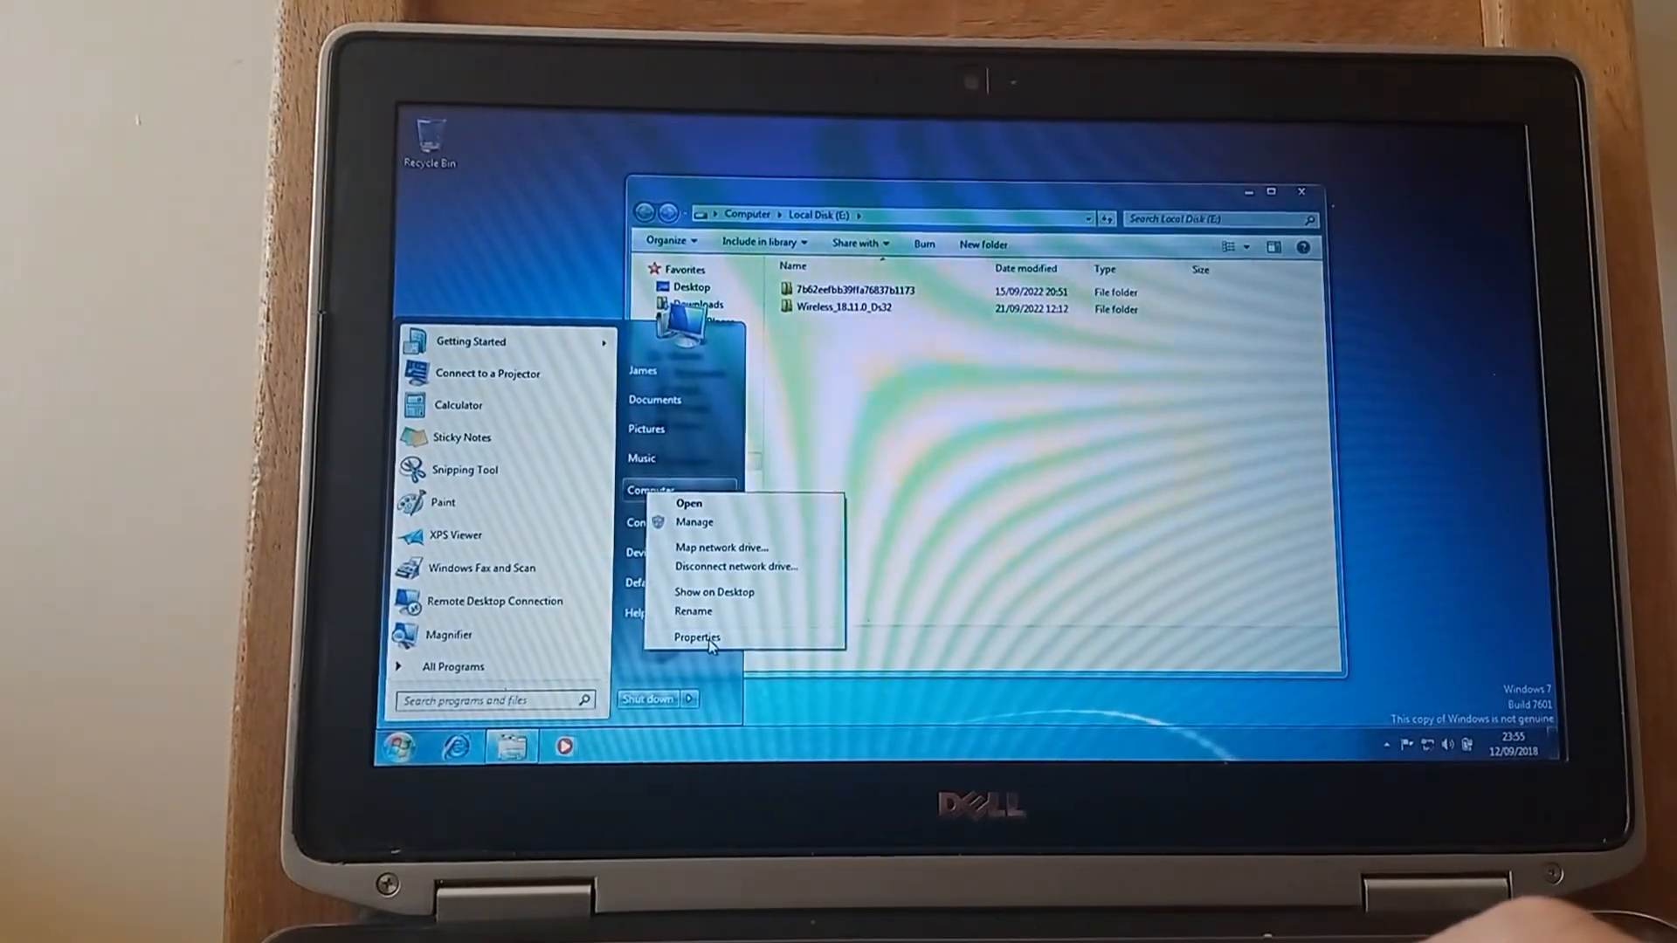
pyautogui.click(697, 637)
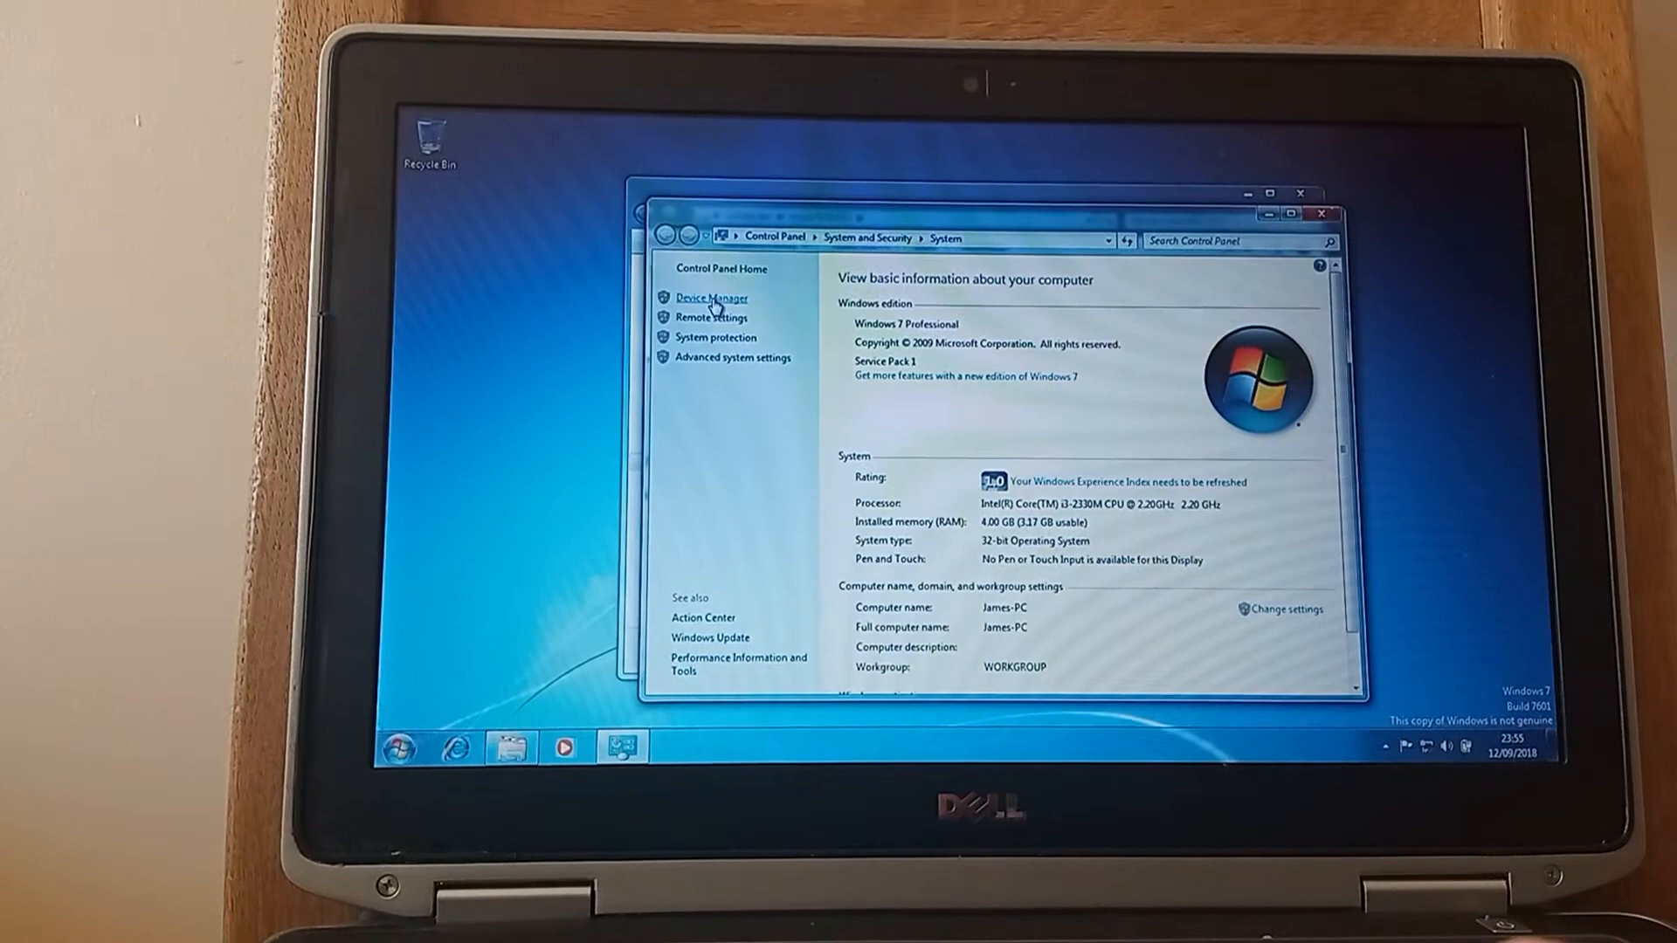
pyautogui.click(710, 299)
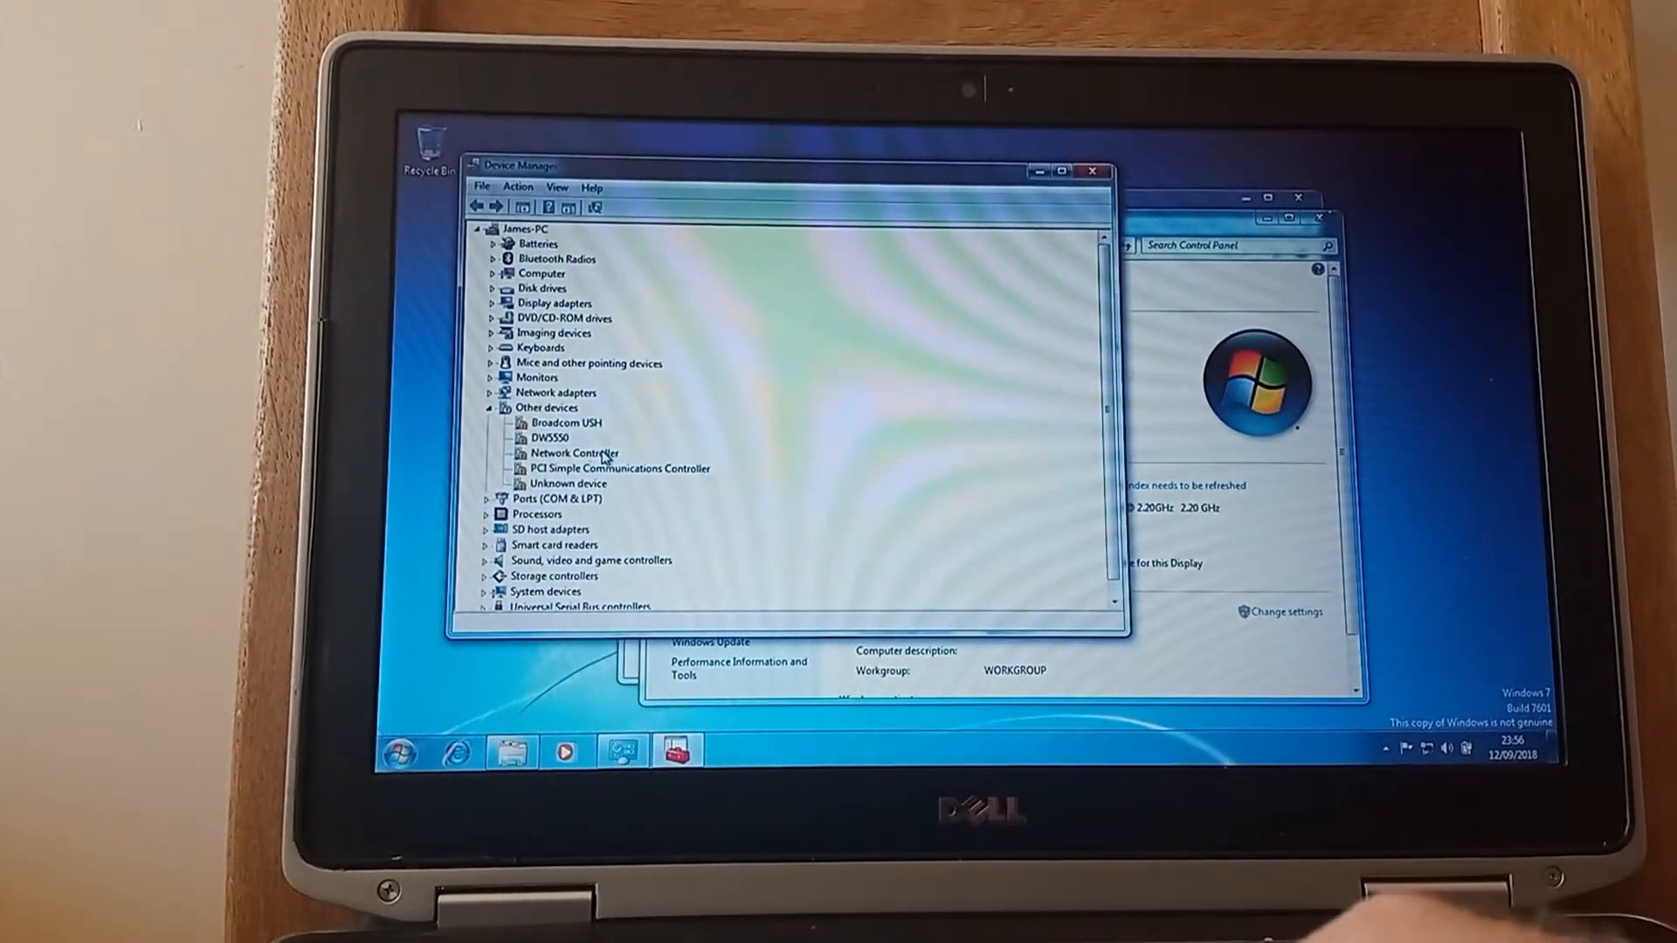
# Launch the Update Driver Software wizard from the Network Controller's Driver properties
pyautogui.click(573, 452)
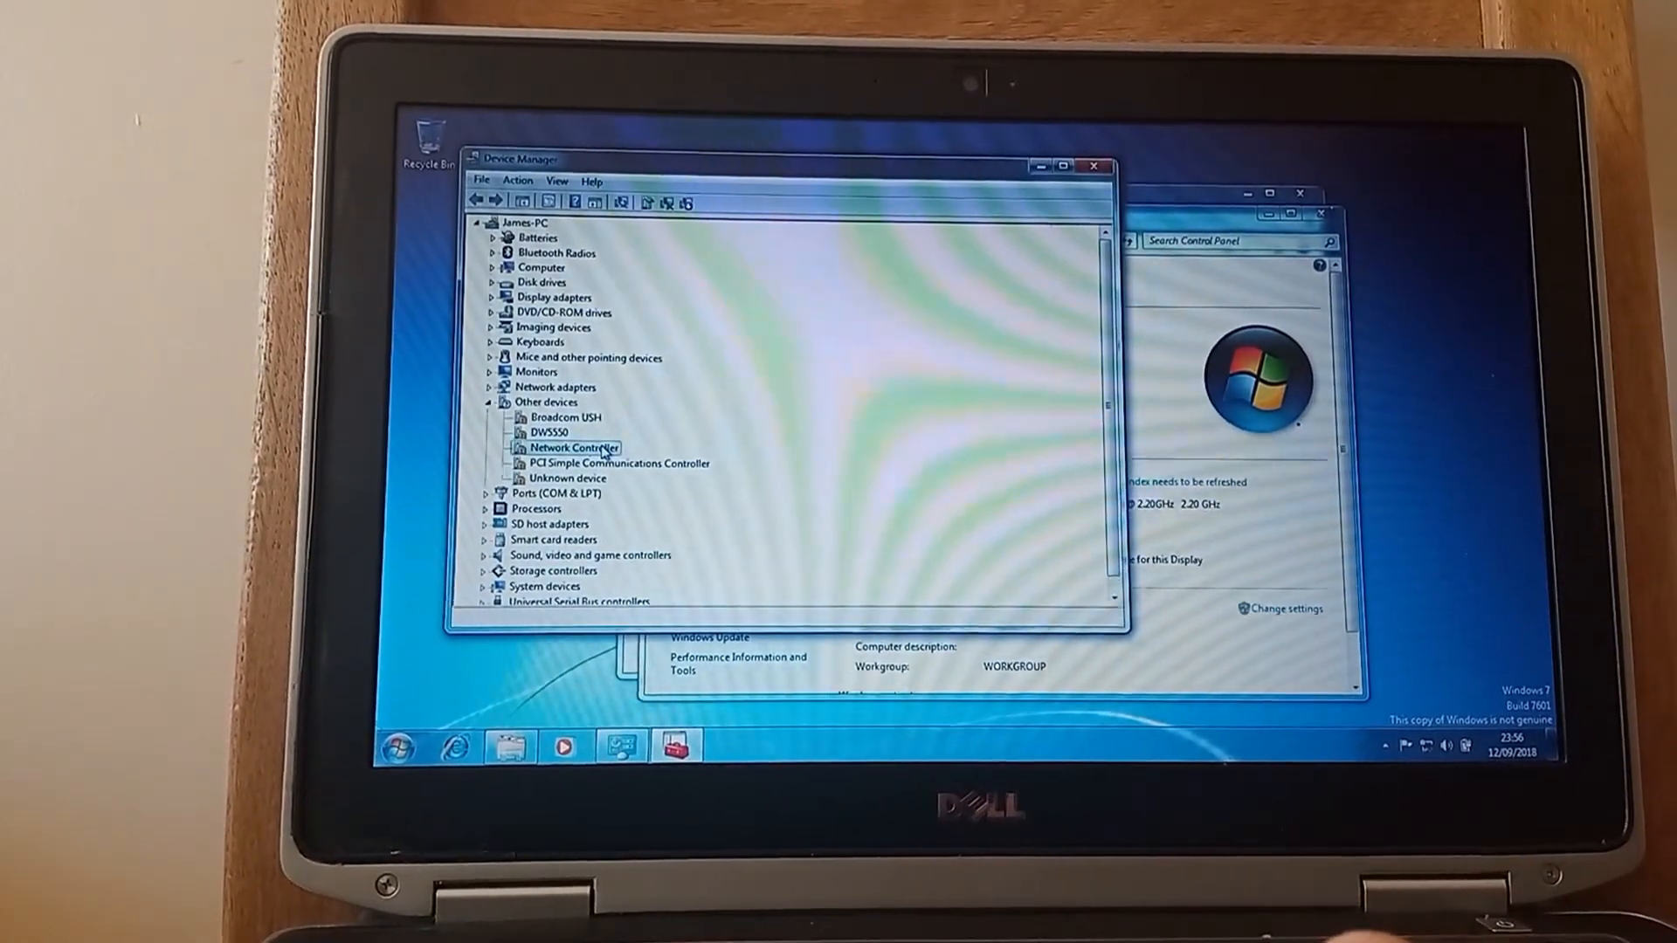
pyautogui.doubleClick(573, 447)
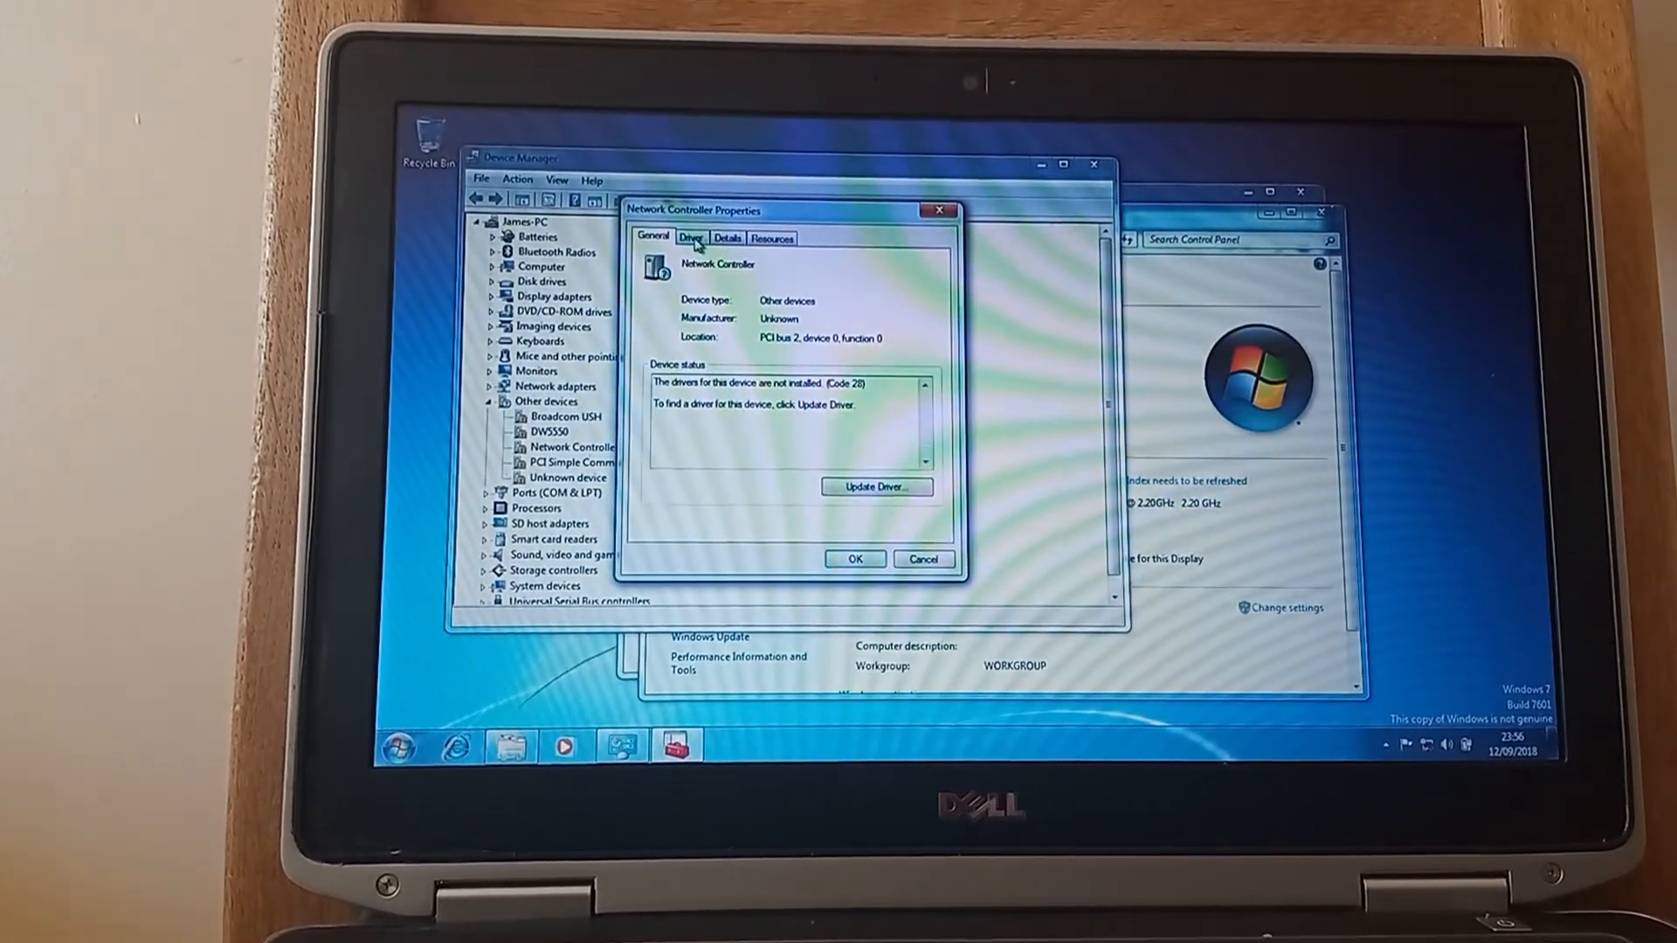
pyautogui.click(692, 236)
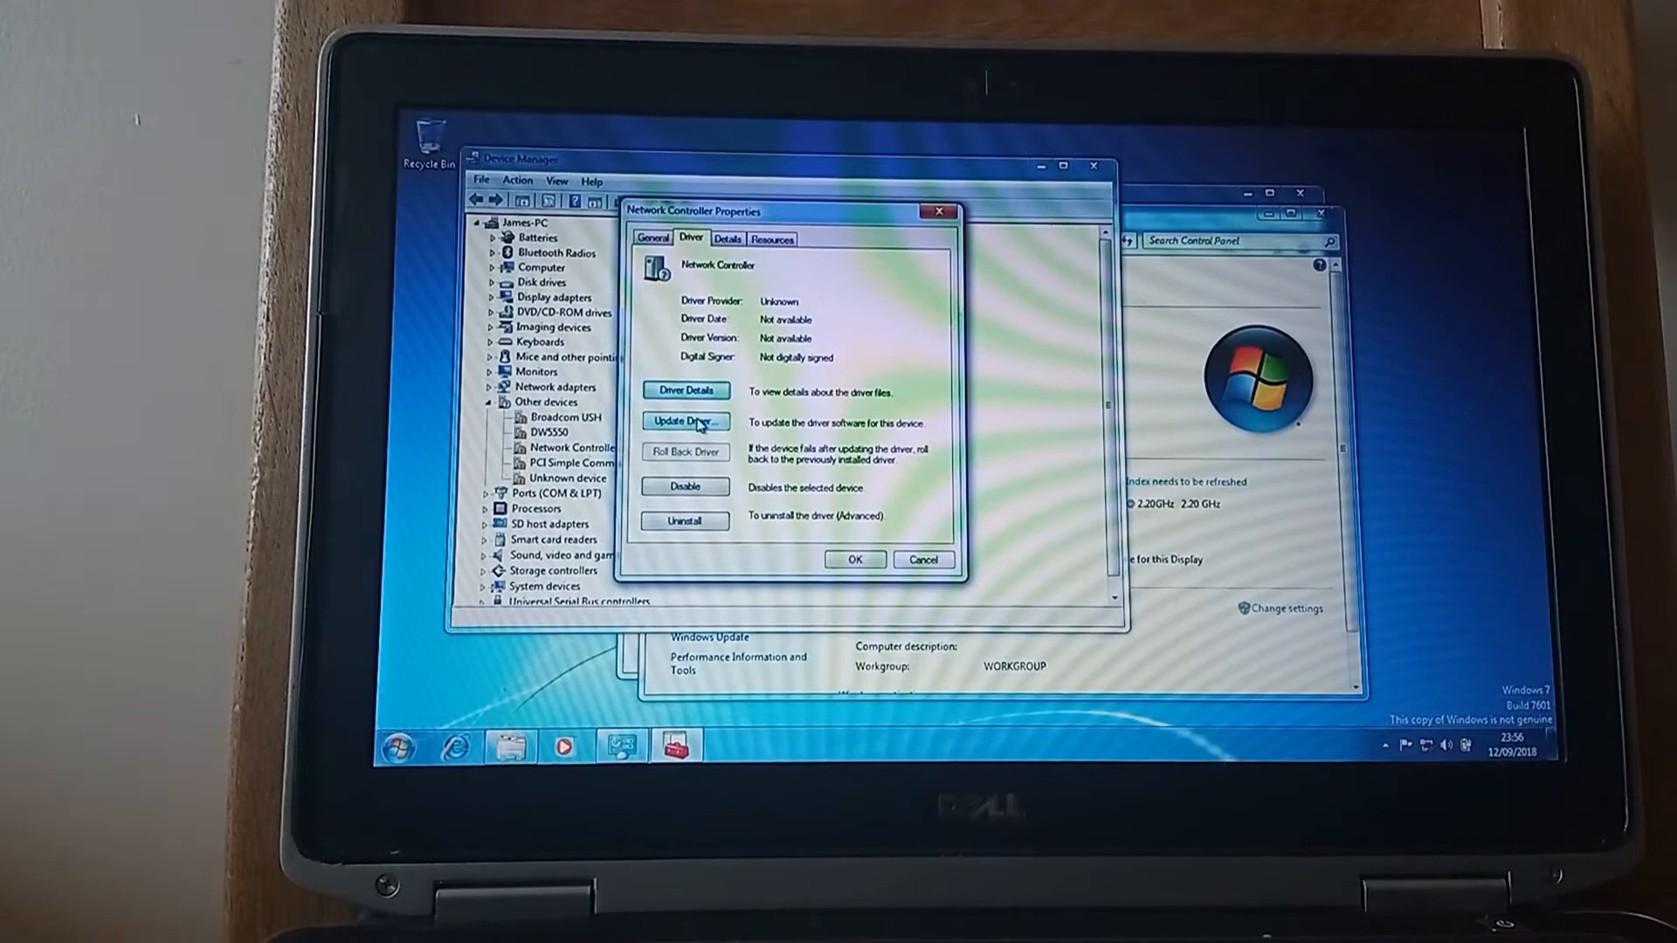
pyautogui.click(684, 421)
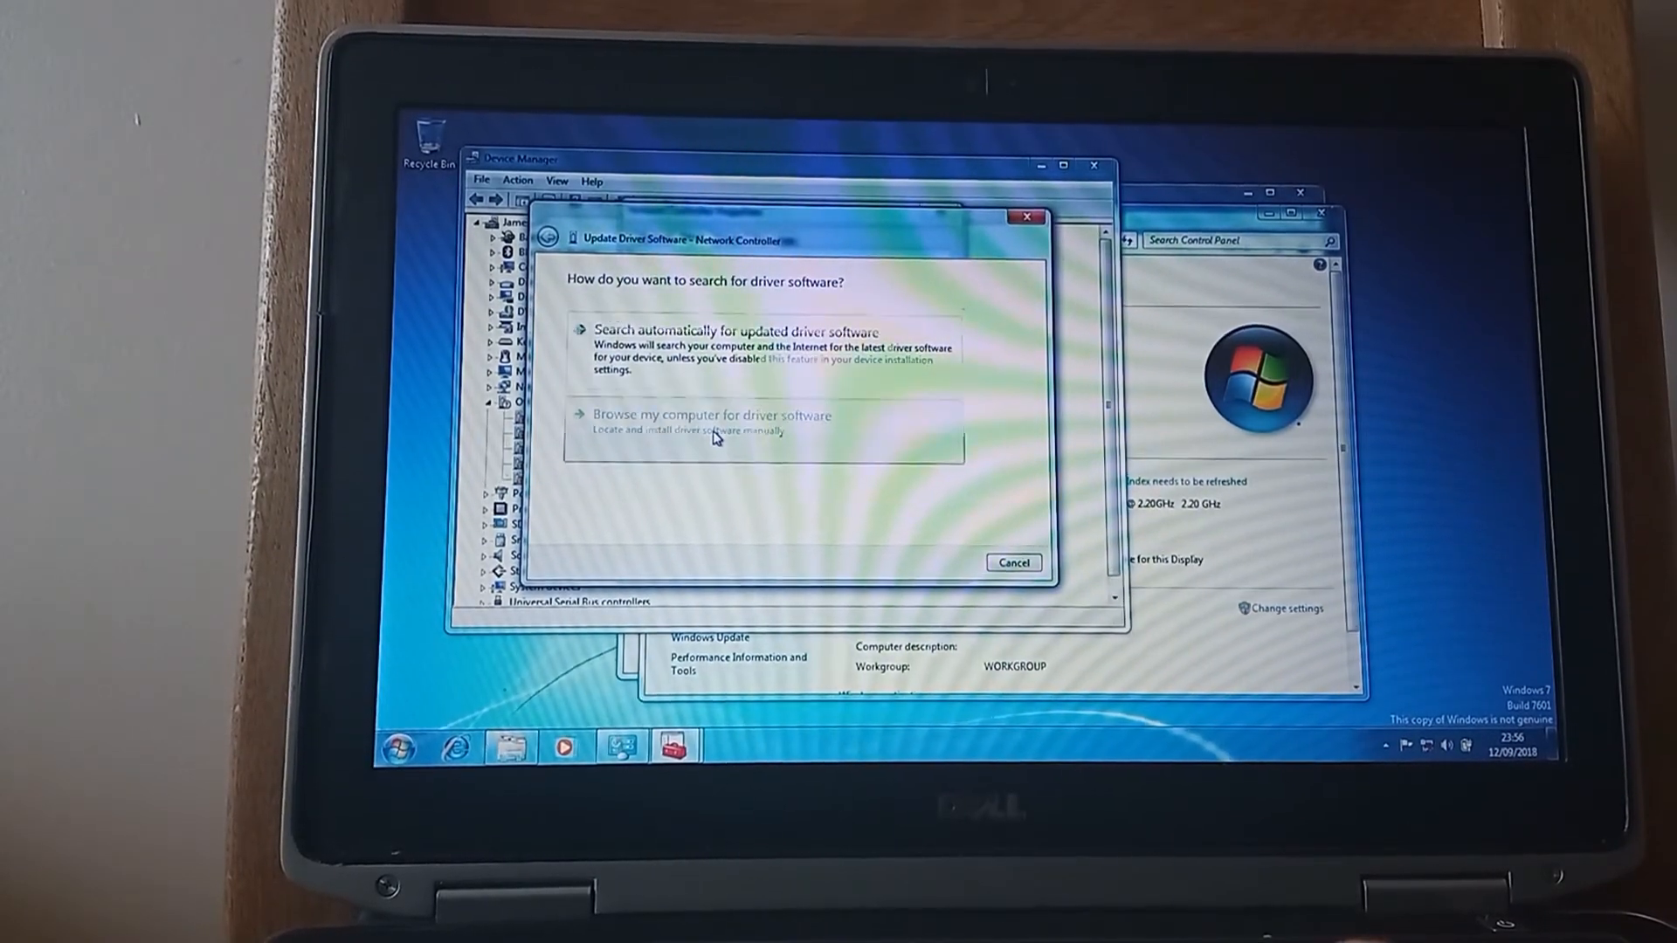
# Browse manually to Computer > Local Disk (E:) > Wireless_18.11.0_Dx32 as the driver folder
pyautogui.click(734, 416)
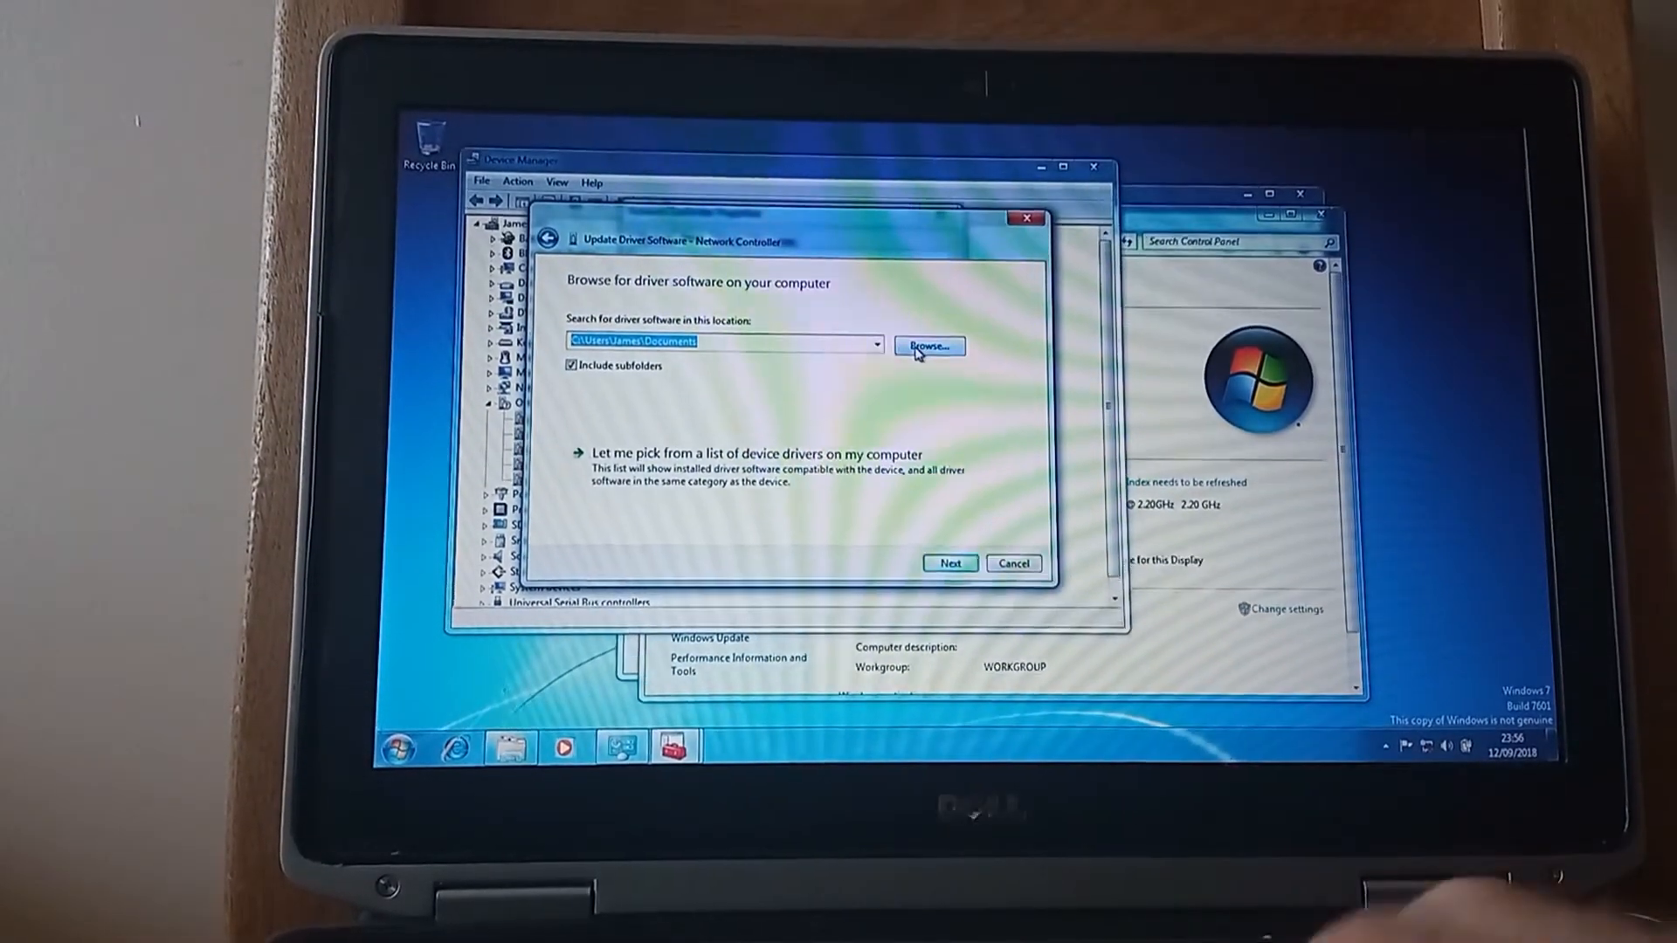
pyautogui.click(926, 346)
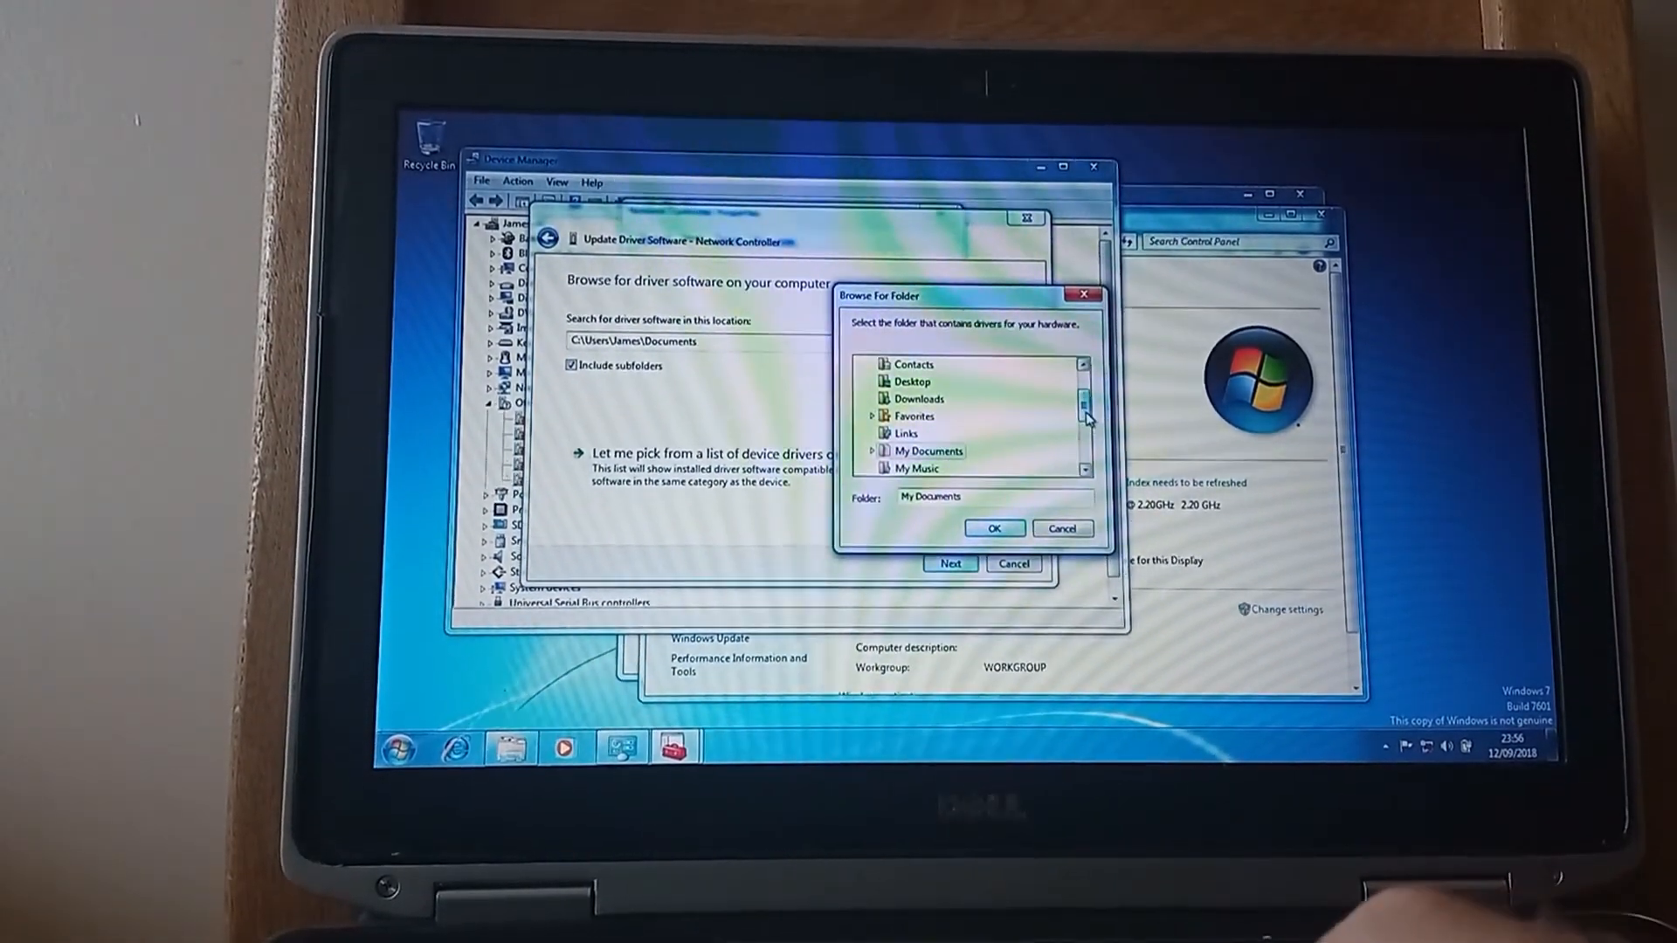
pyautogui.scroll(-3)
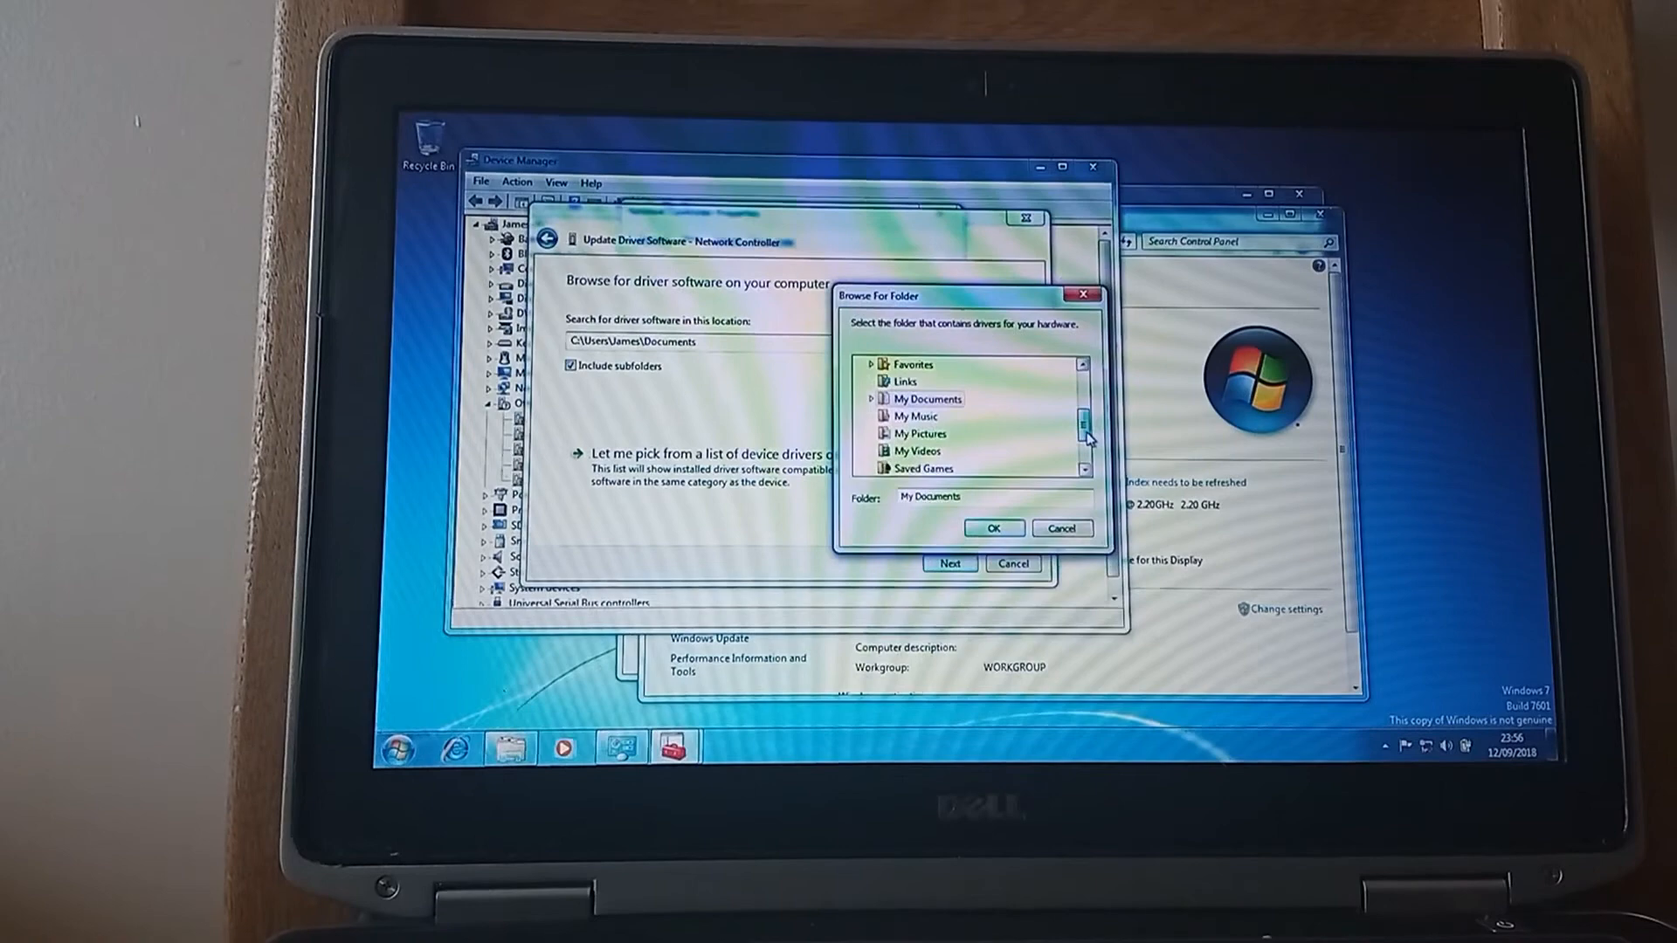
pyautogui.scroll(-3)
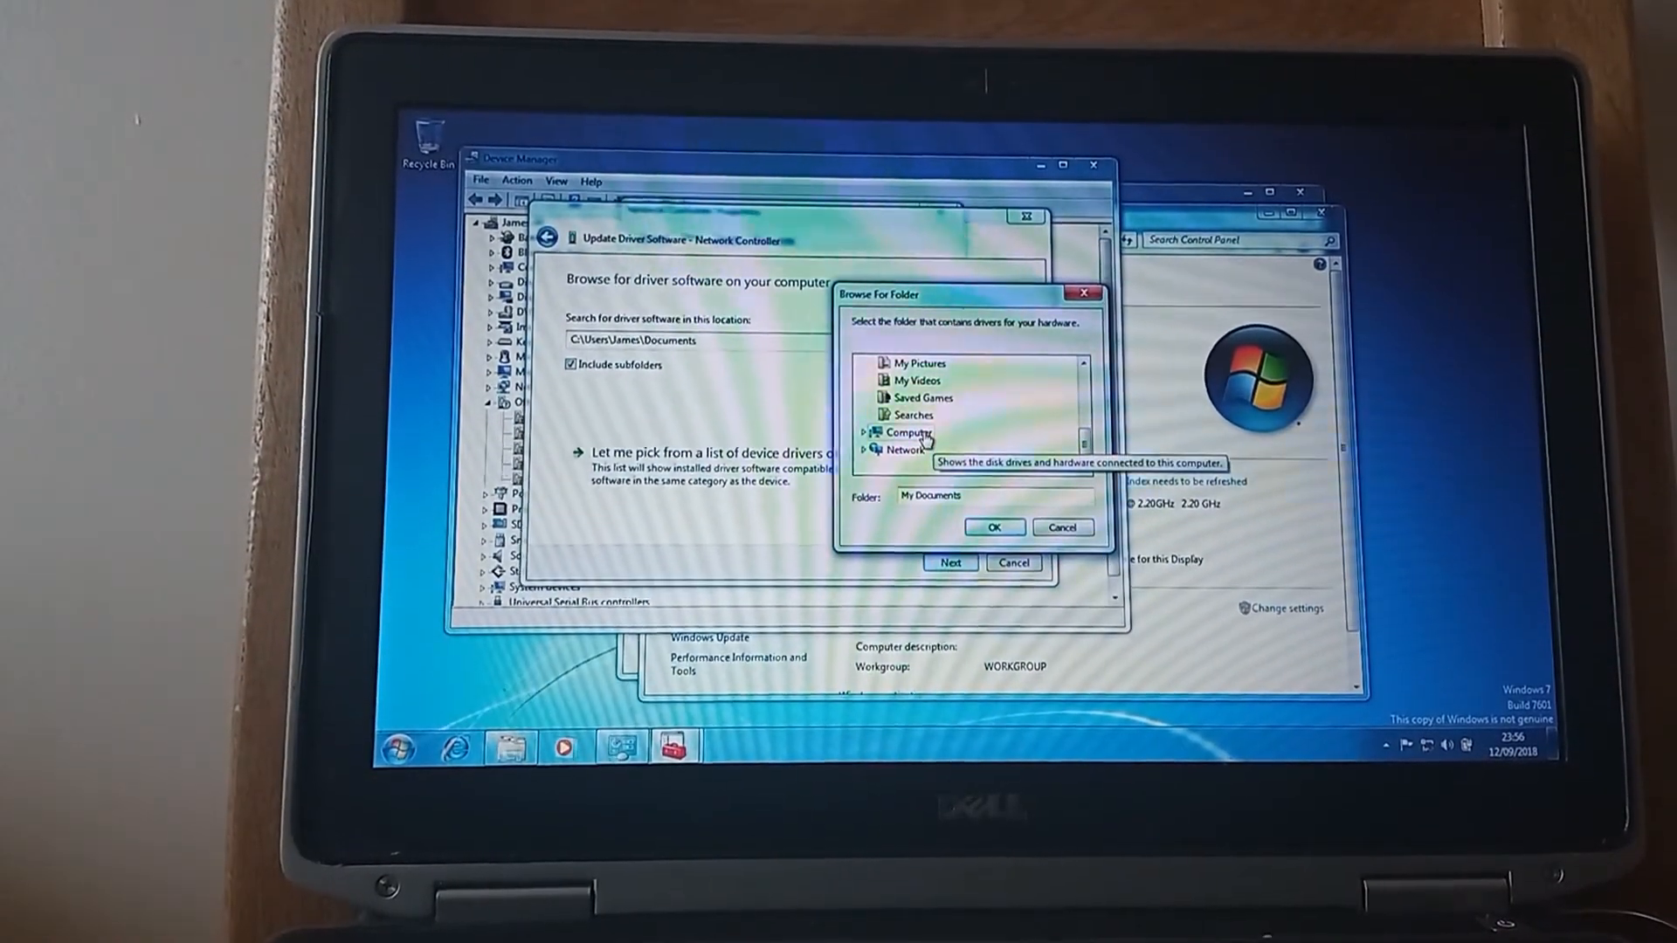
pyautogui.click(910, 451)
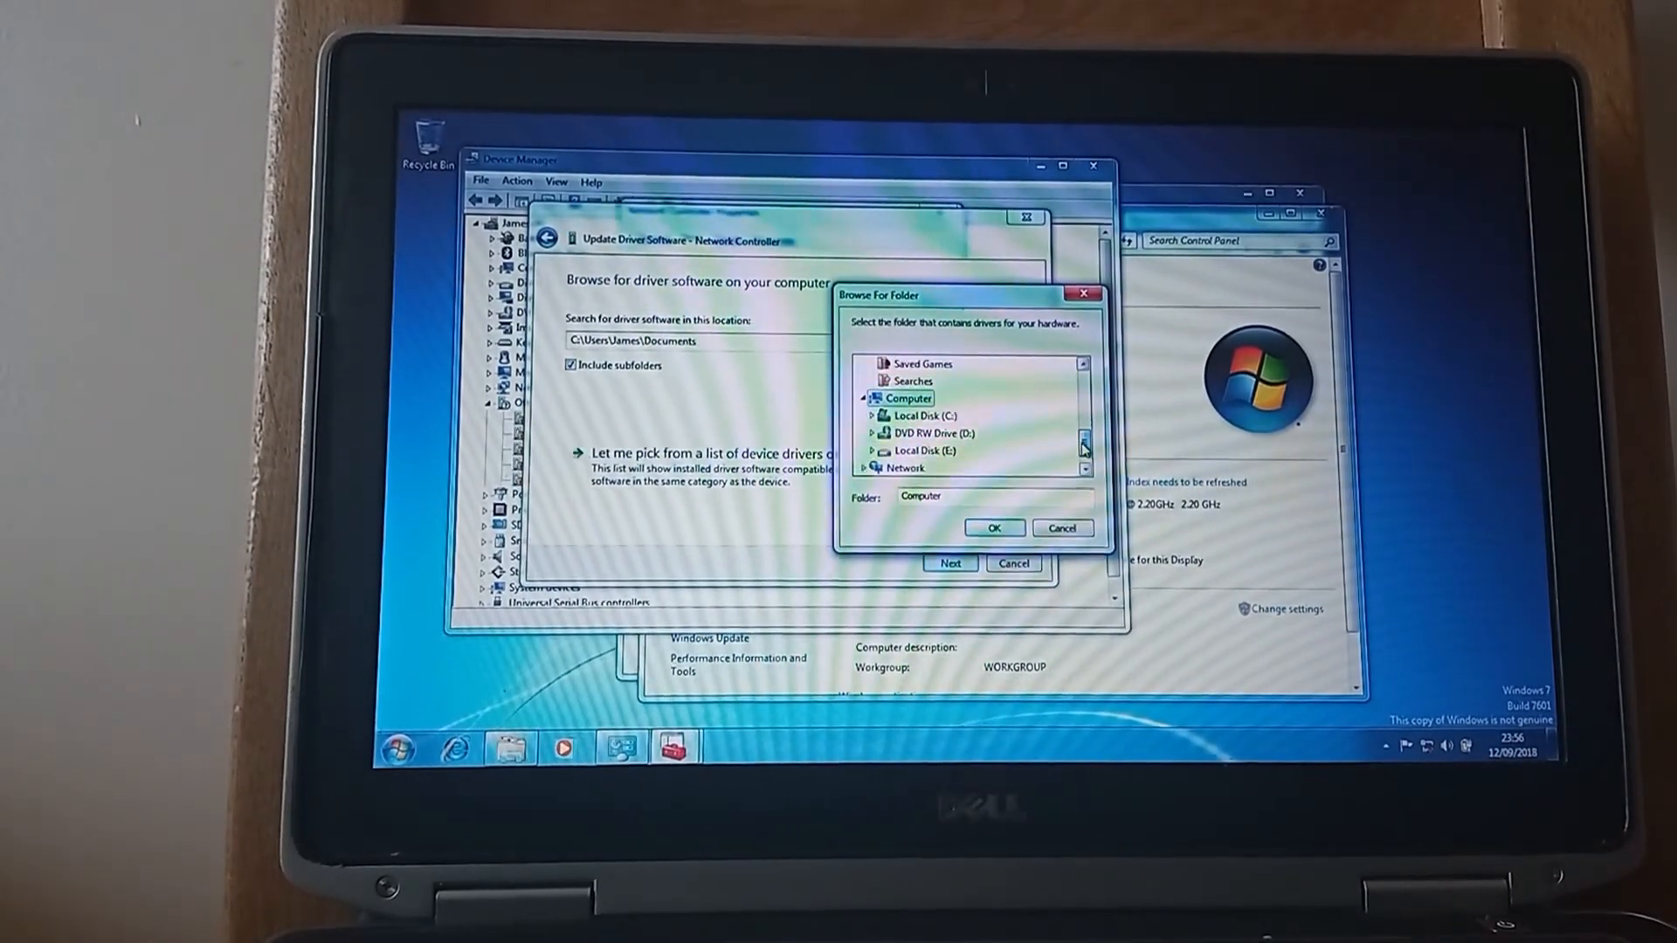
pyautogui.moveTo(921, 453)
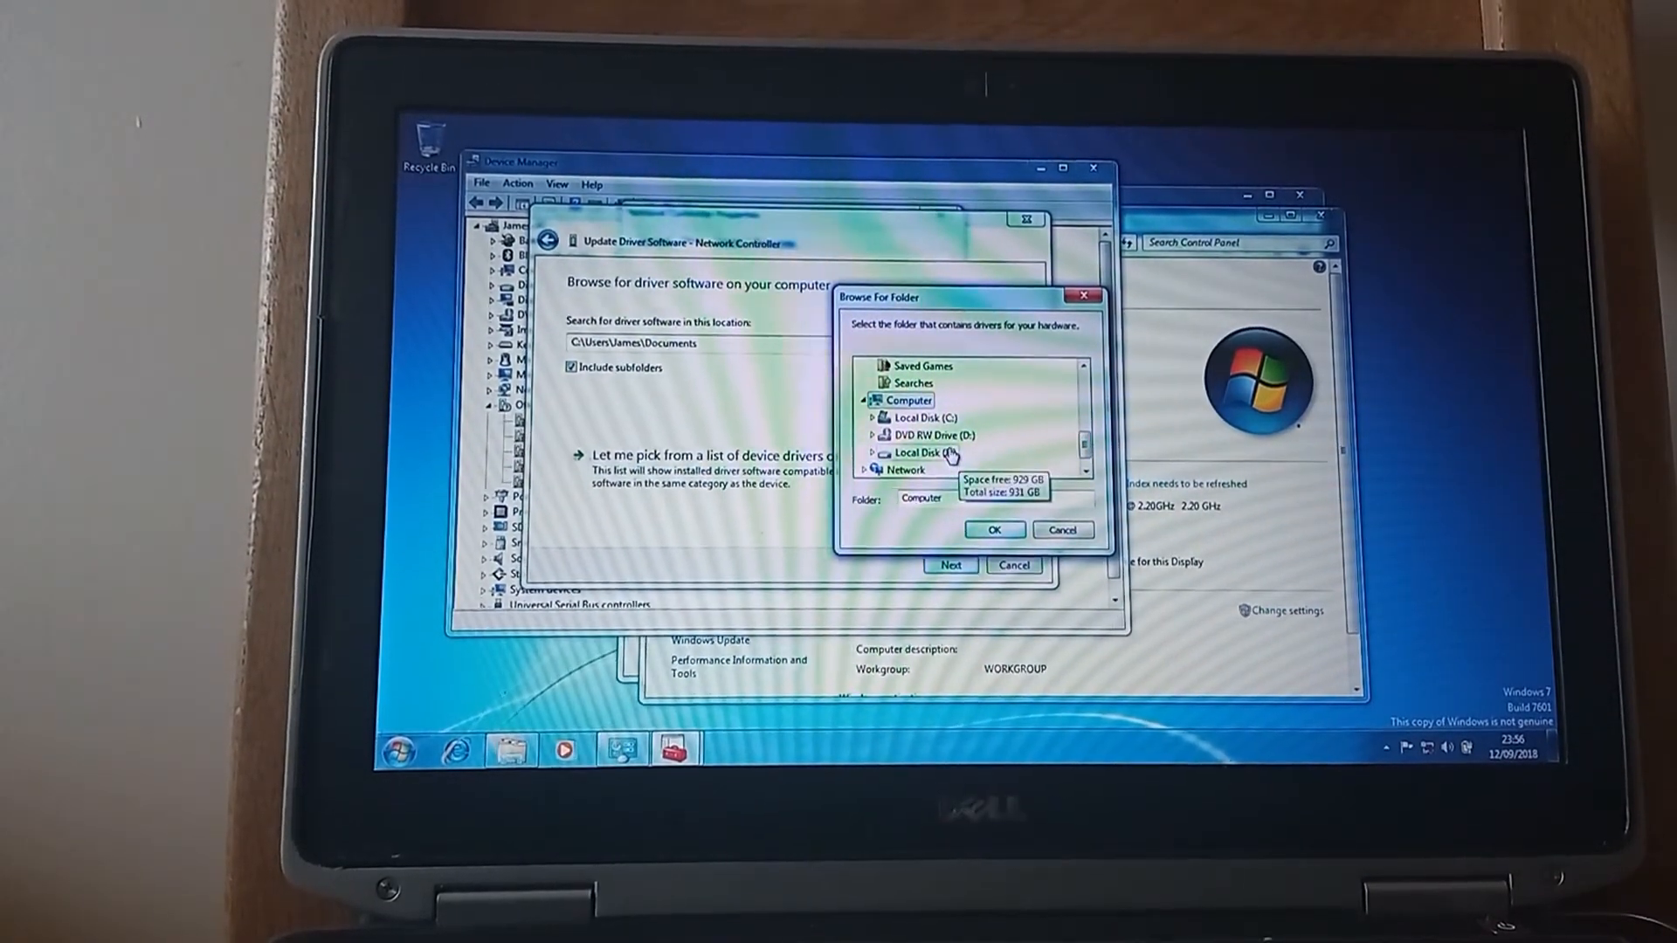
pyautogui.click(923, 452)
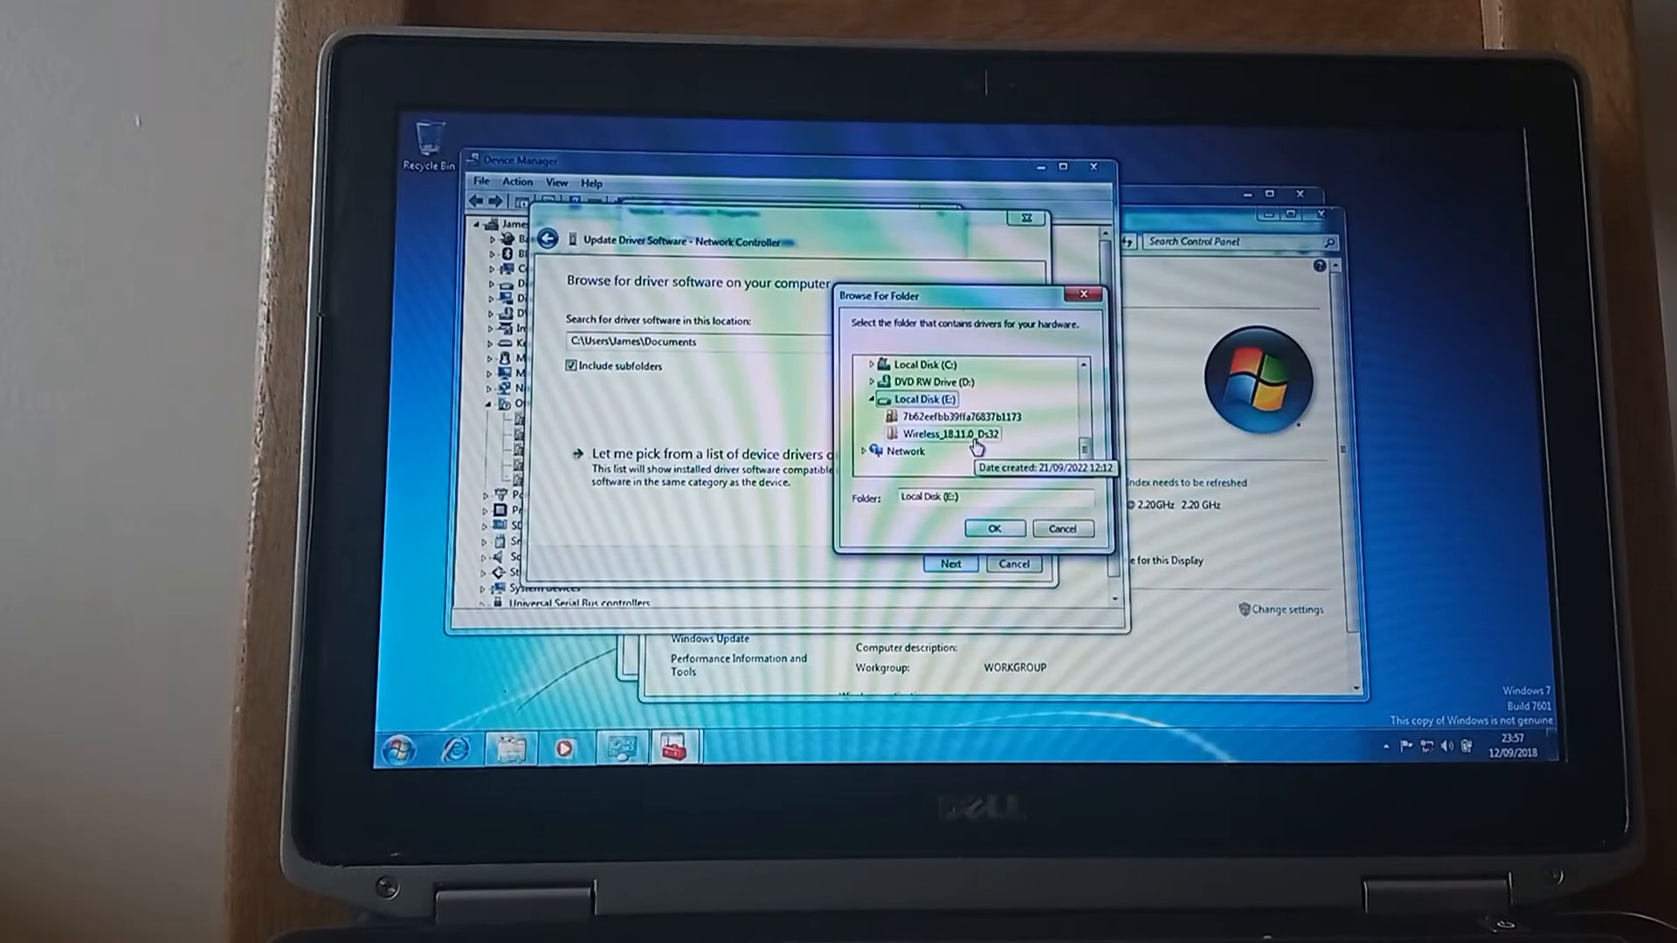
pyautogui.click(939, 435)
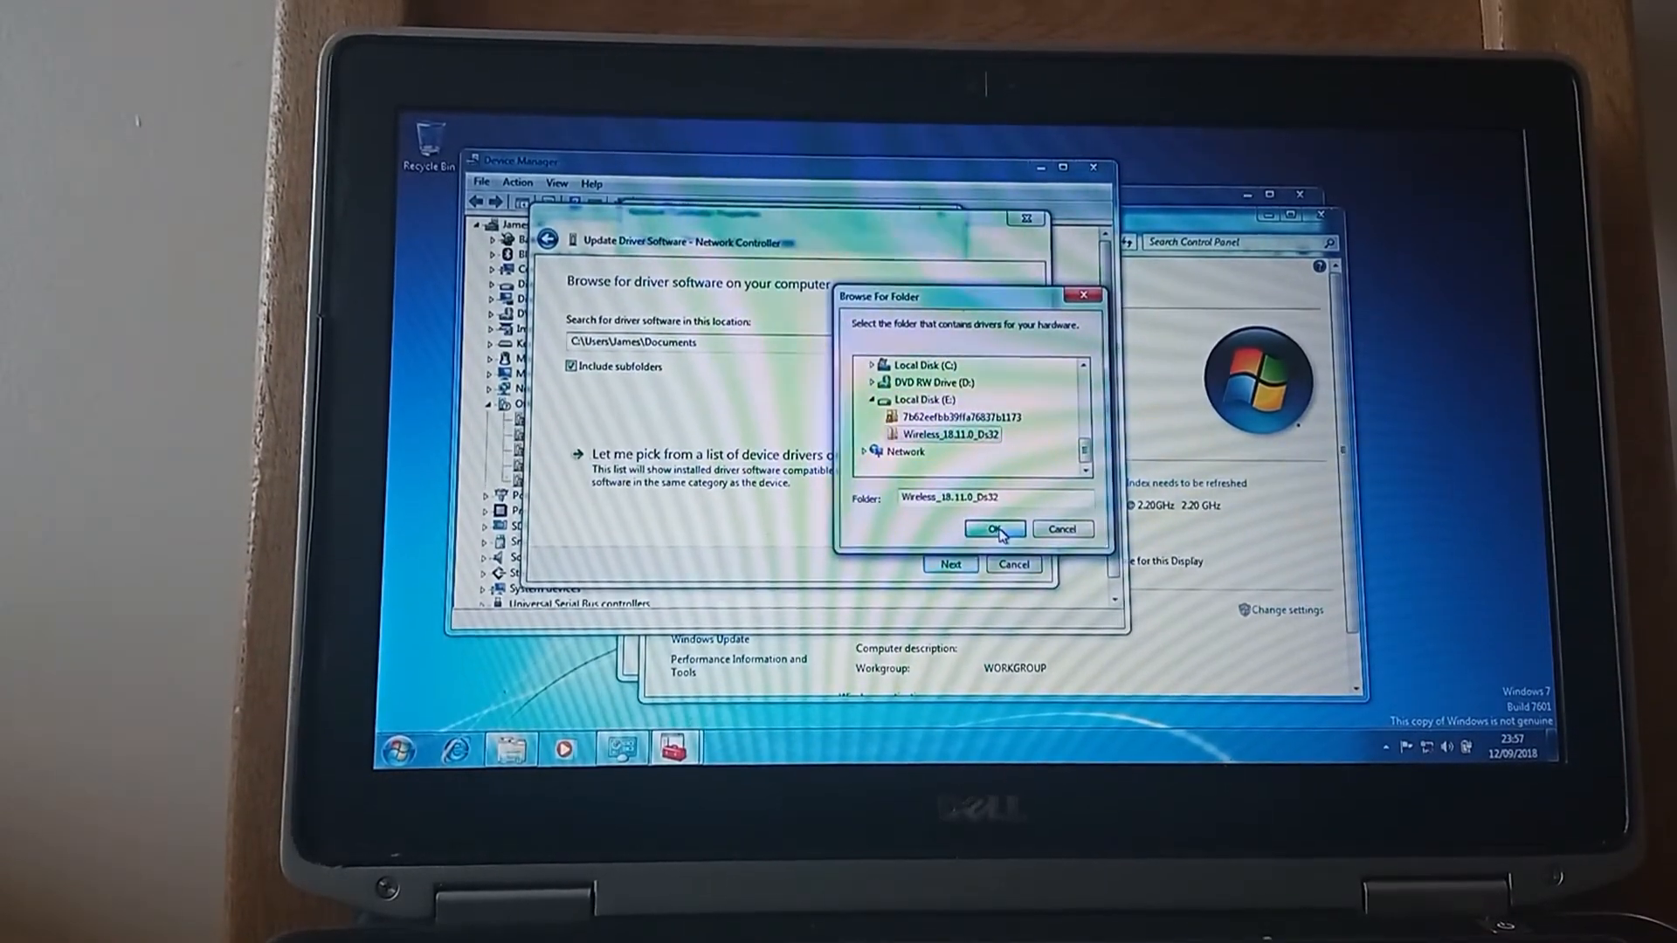
pyautogui.click(992, 529)
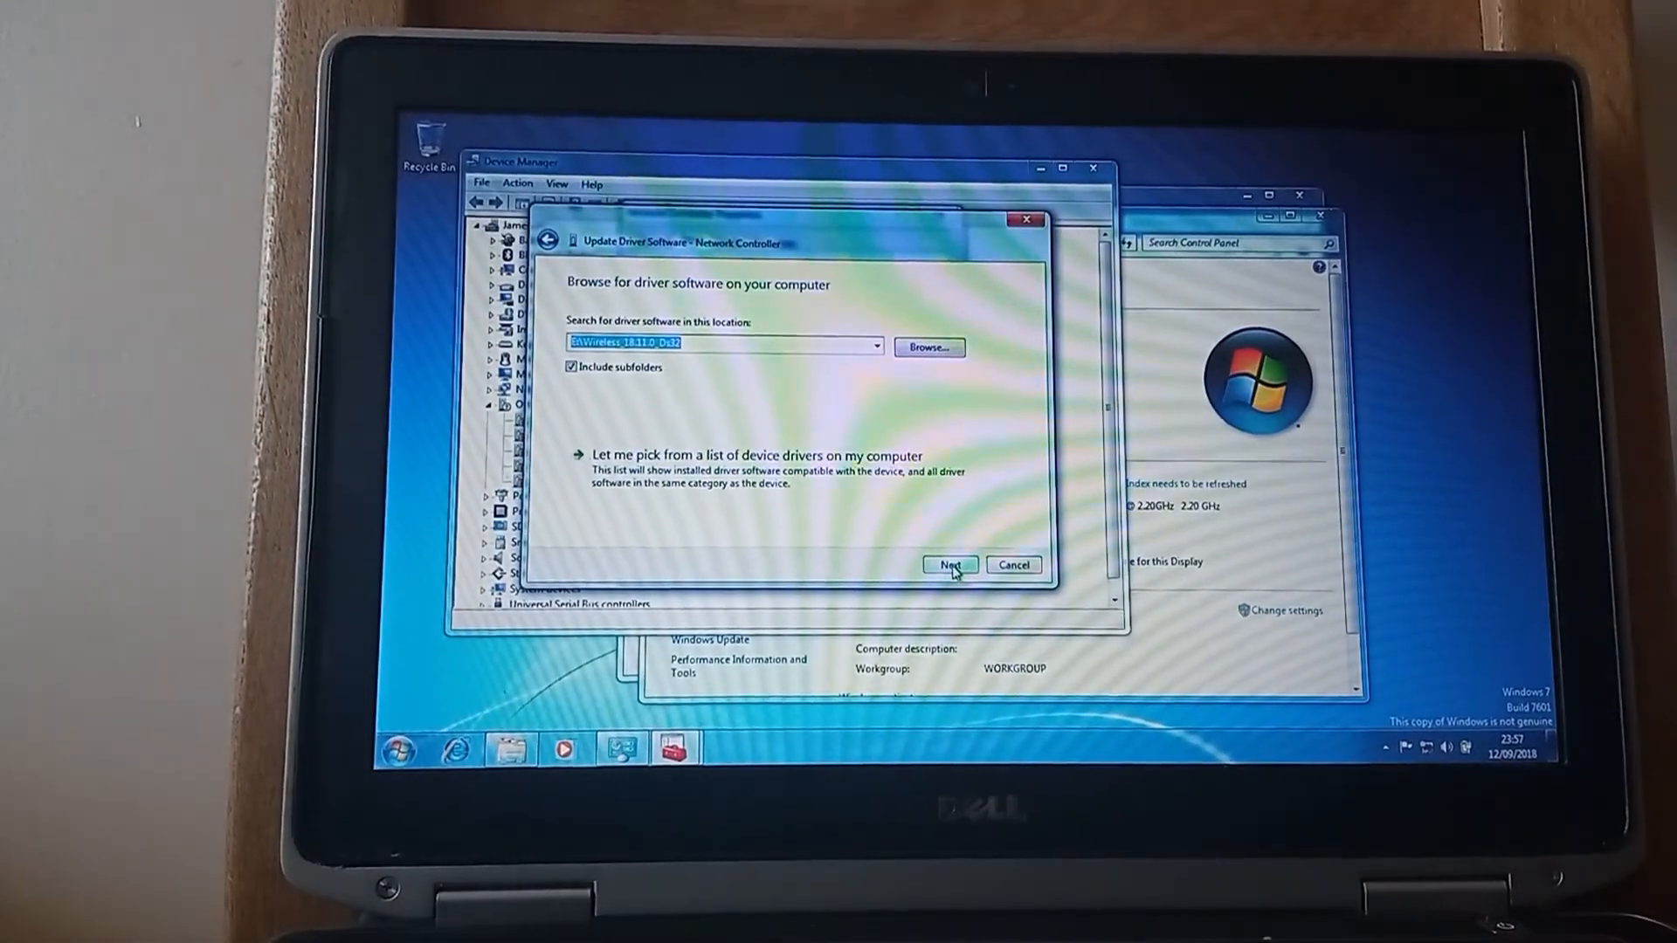
# Install the Intel Centrino Advanced-N 6205 driver and show available Wi-Fi networks from the tray
pyautogui.click(947, 565)
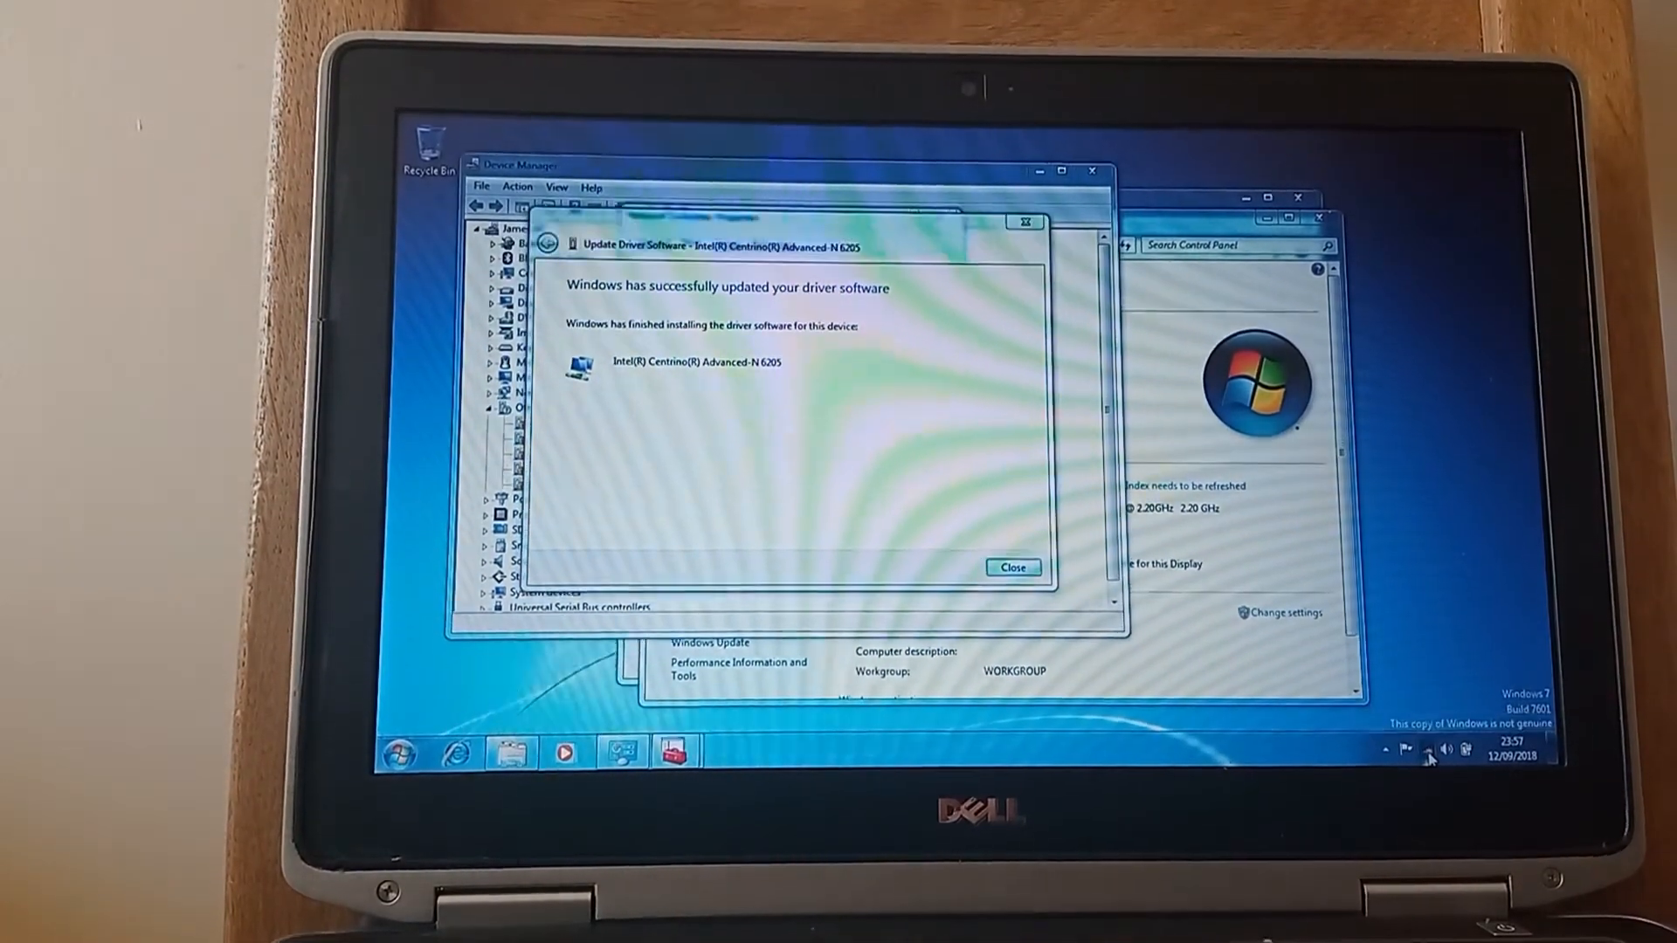
pyautogui.click(1426, 751)
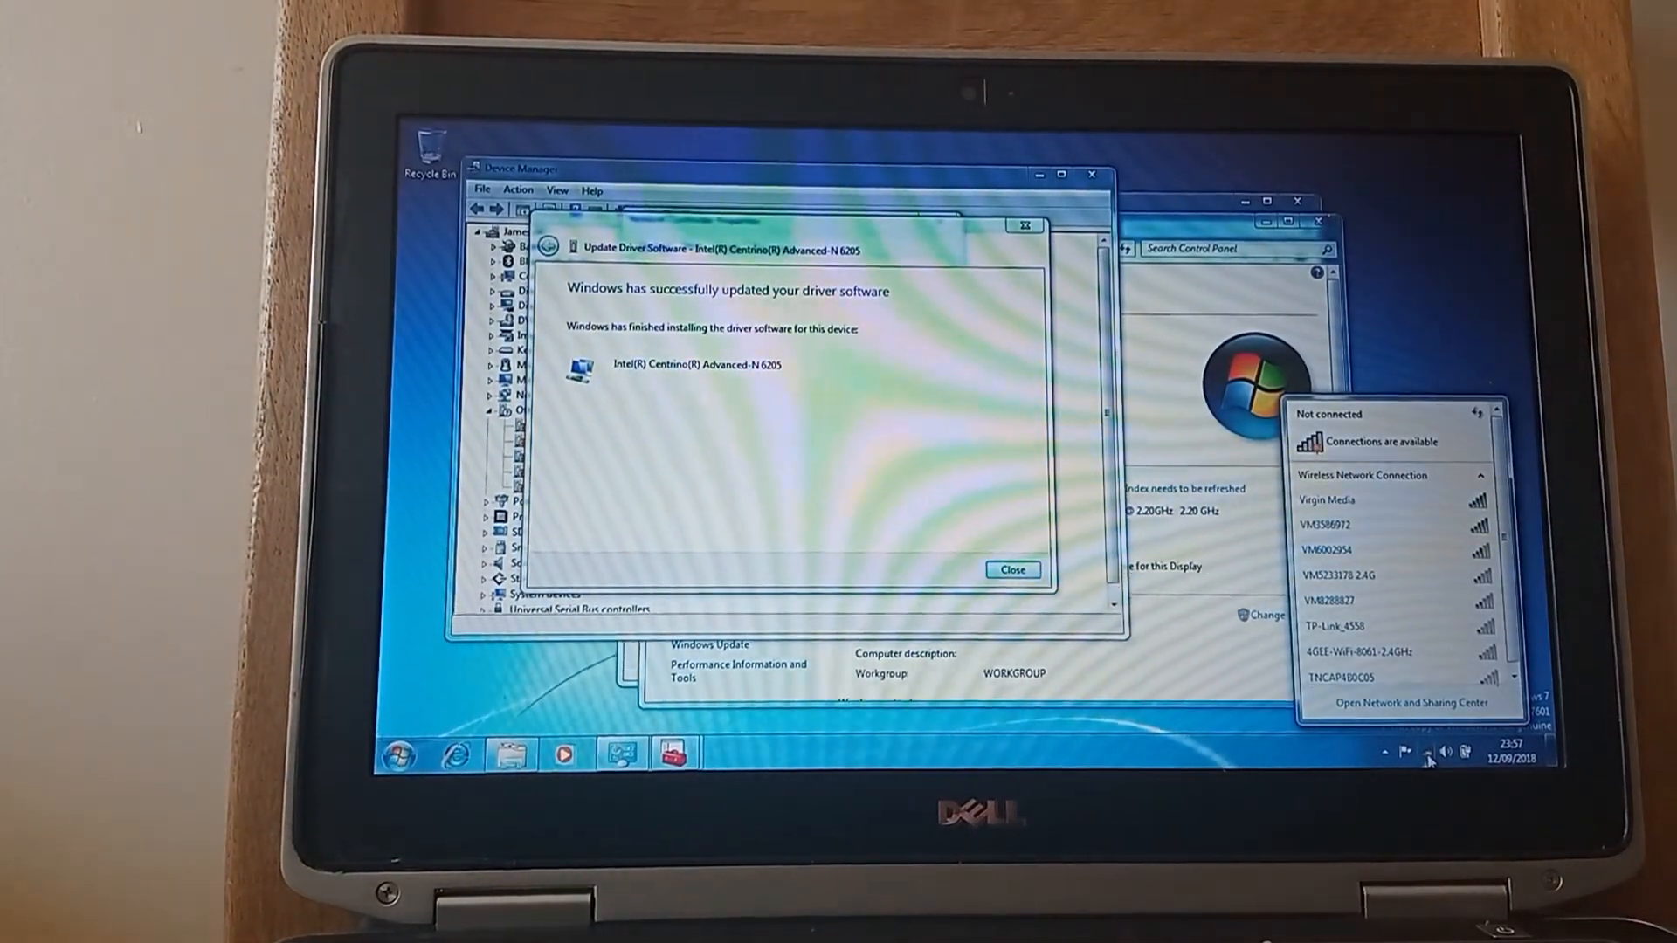